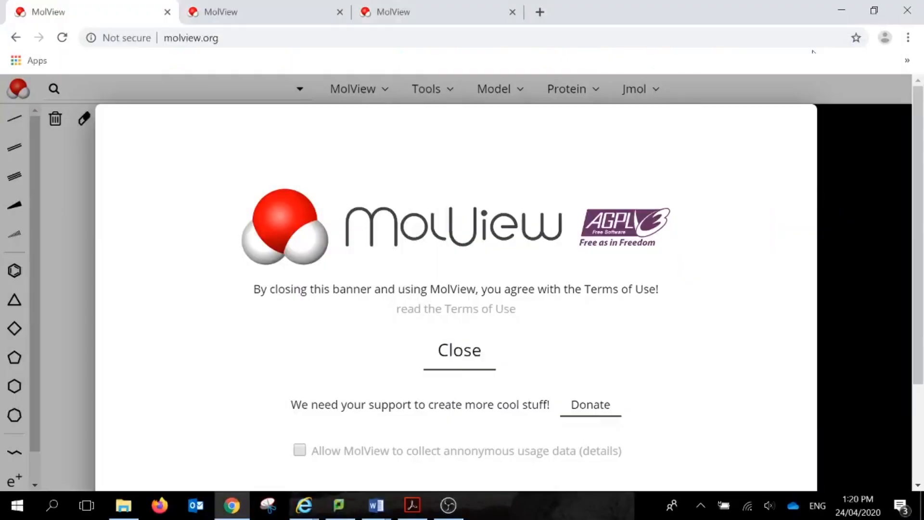
pyautogui.moveTo(483, 352)
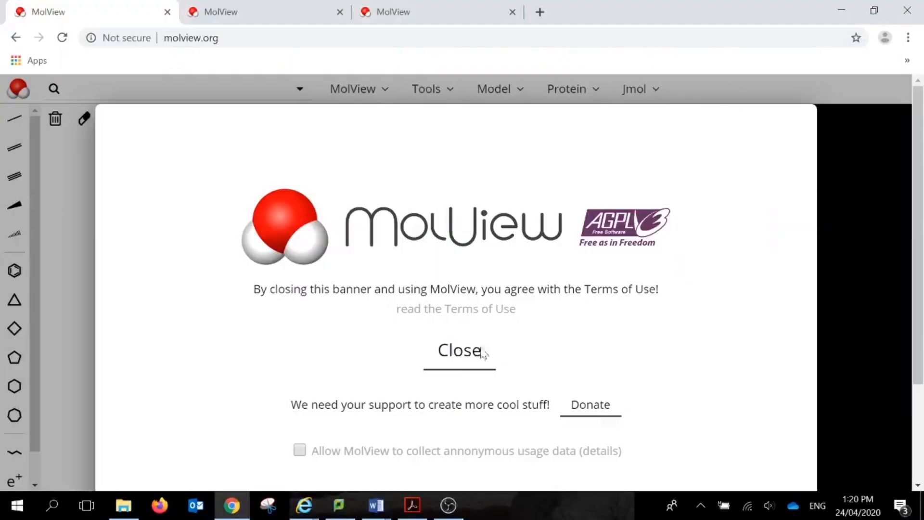
# Dismiss the terms-of-use banner to reveal the default caffeine sketch and 3D model
pyautogui.click(458, 349)
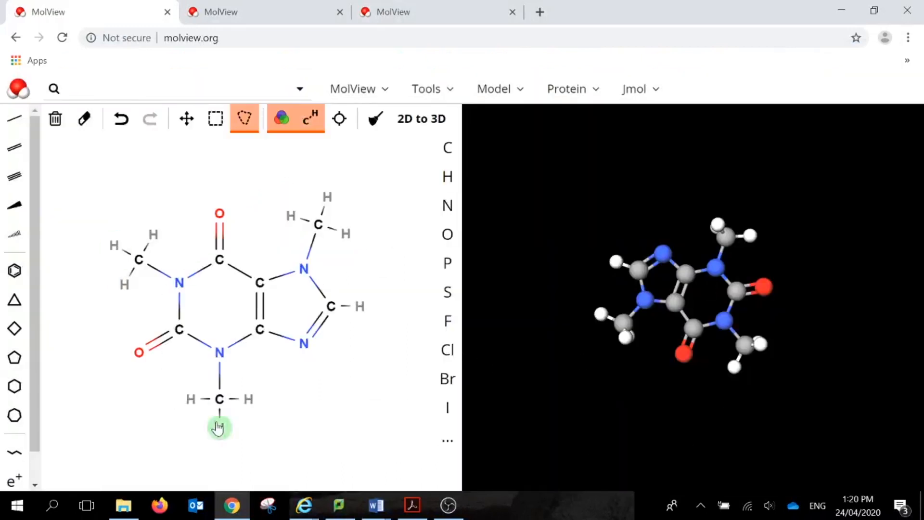
# Erase the caffeine structure from the sketcher using Clear all
pyautogui.click(220, 426)
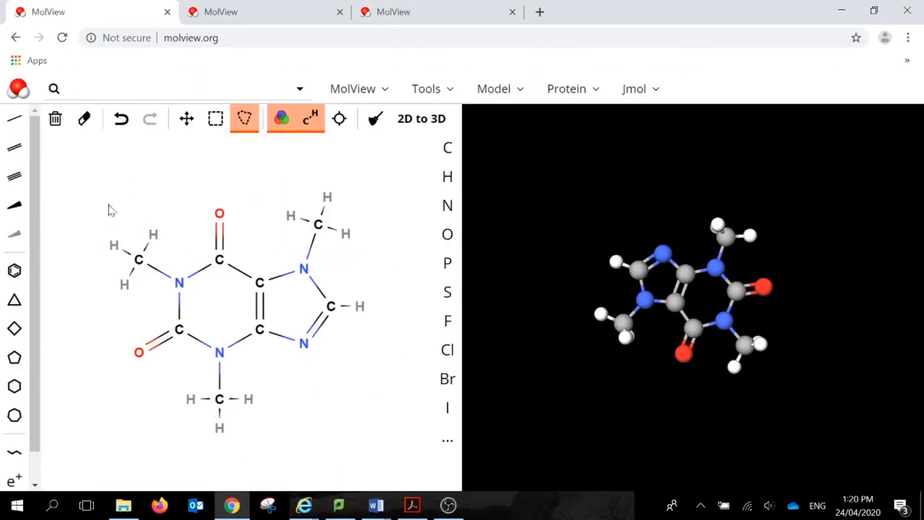
pyautogui.moveTo(55, 118)
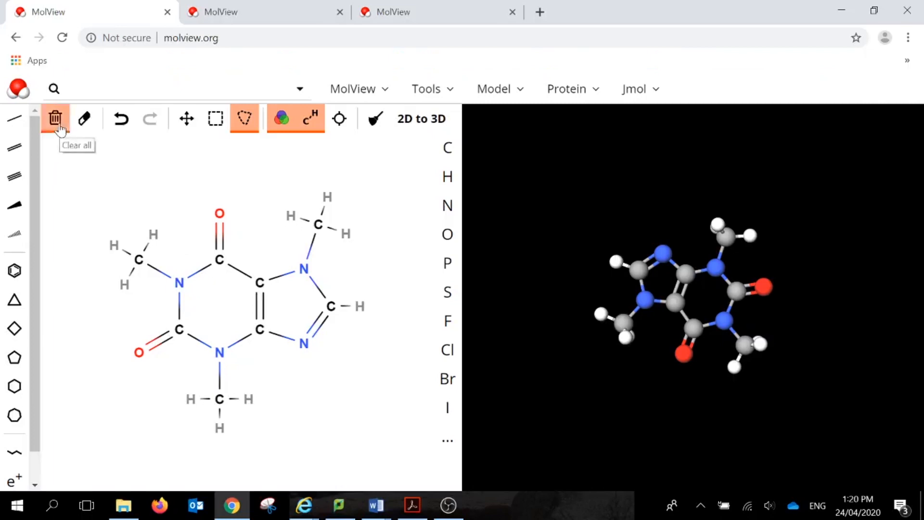
pyautogui.click(55, 118)
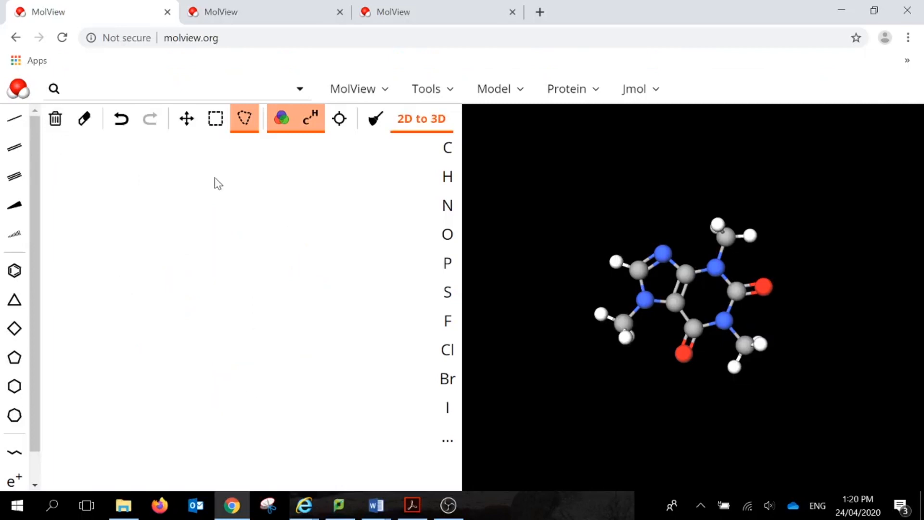
pyautogui.moveTo(645, 307)
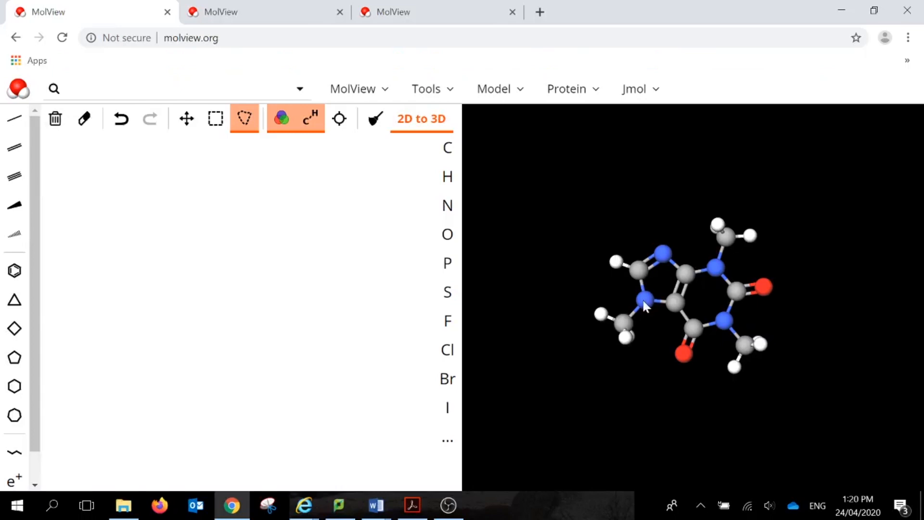
pyautogui.moveTo(421, 119)
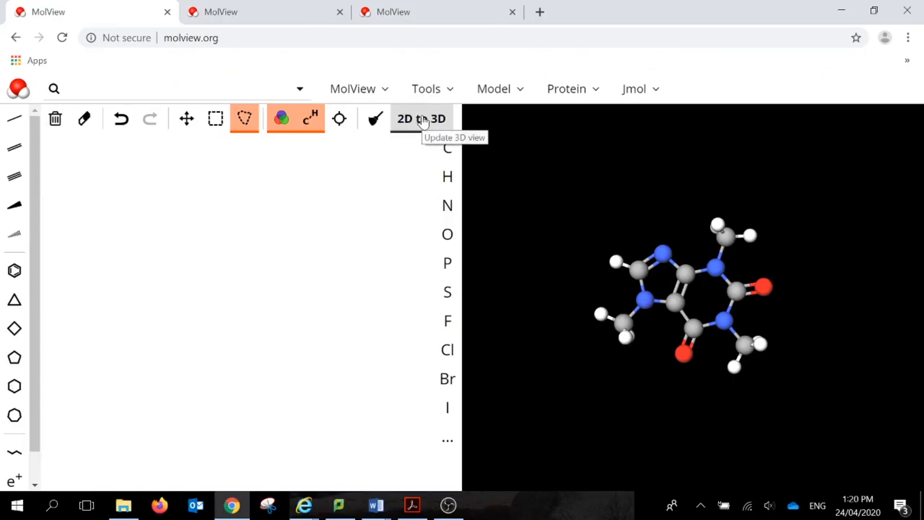
pyautogui.moveTo(415, 137)
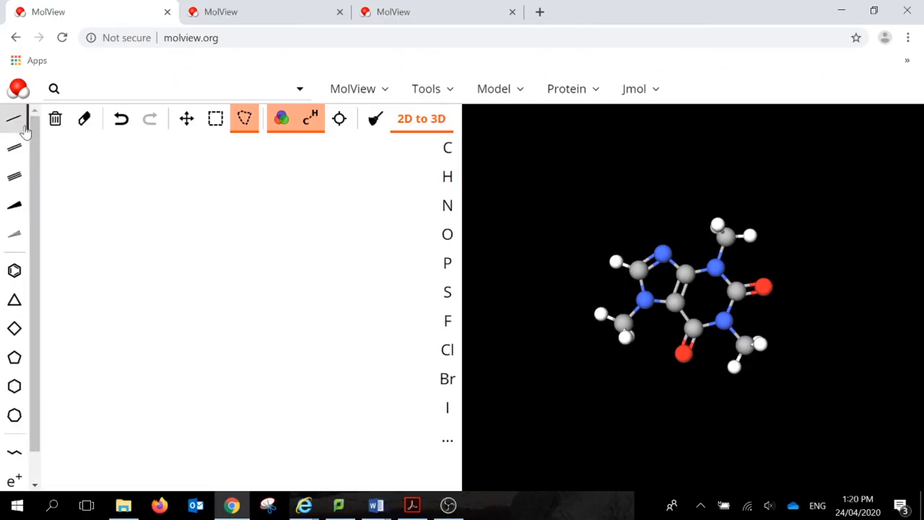
pyautogui.moveTo(428, 401)
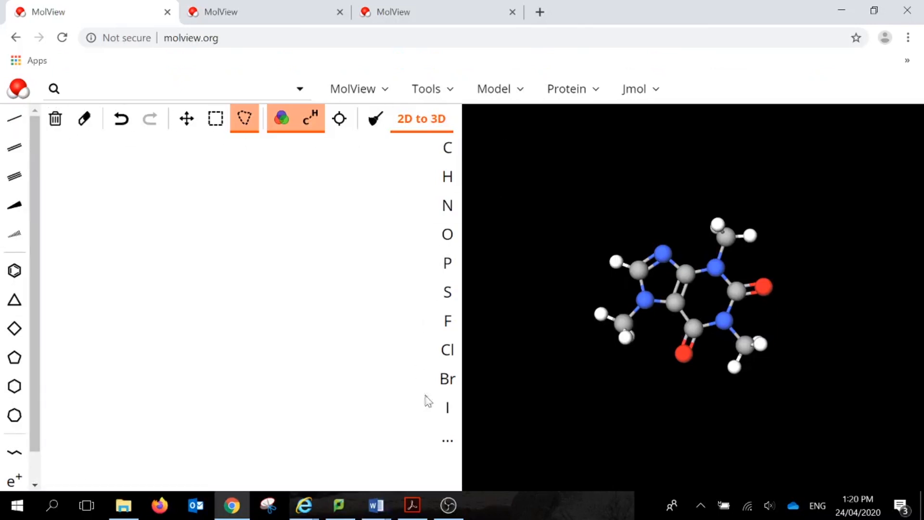
pyautogui.moveTo(15, 118)
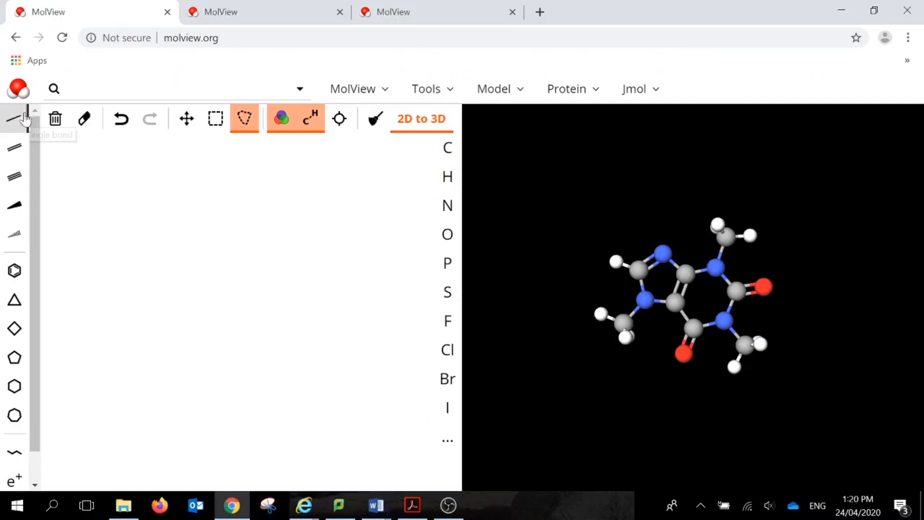
pyautogui.moveTo(15, 233)
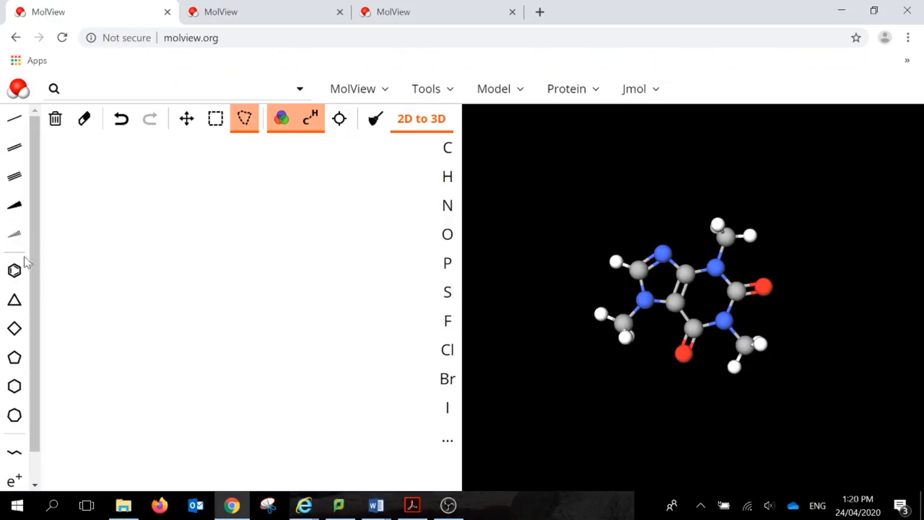
# Scroll down and back up through the sketcher tools, leaving the canvas blank
pyautogui.scroll(-3)
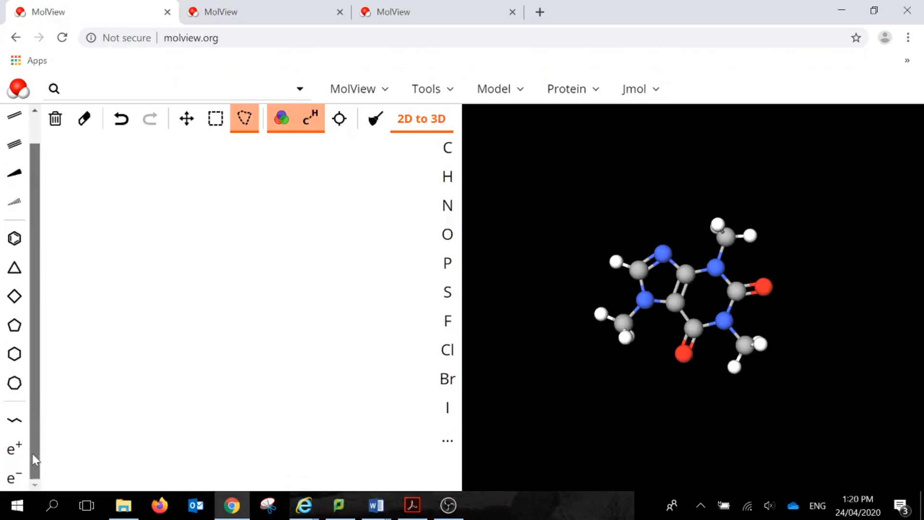
pyautogui.scroll(3)
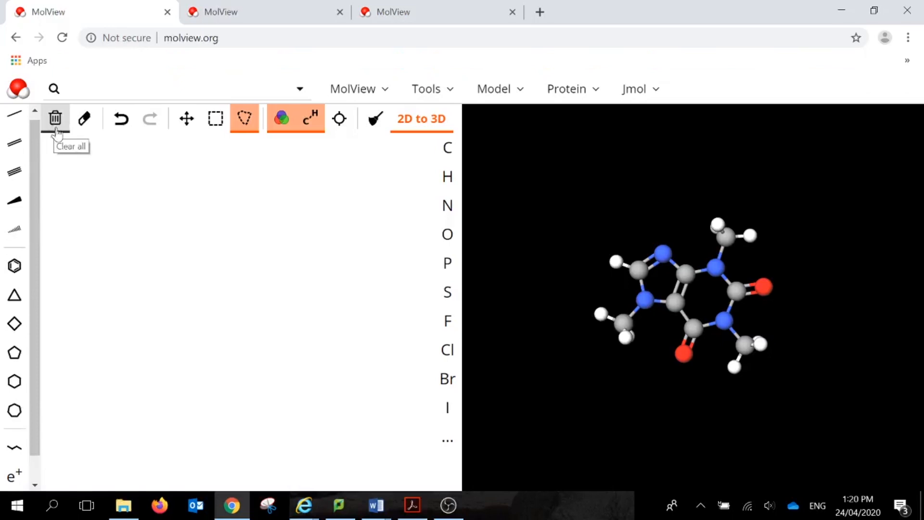
pyautogui.moveTo(120, 119)
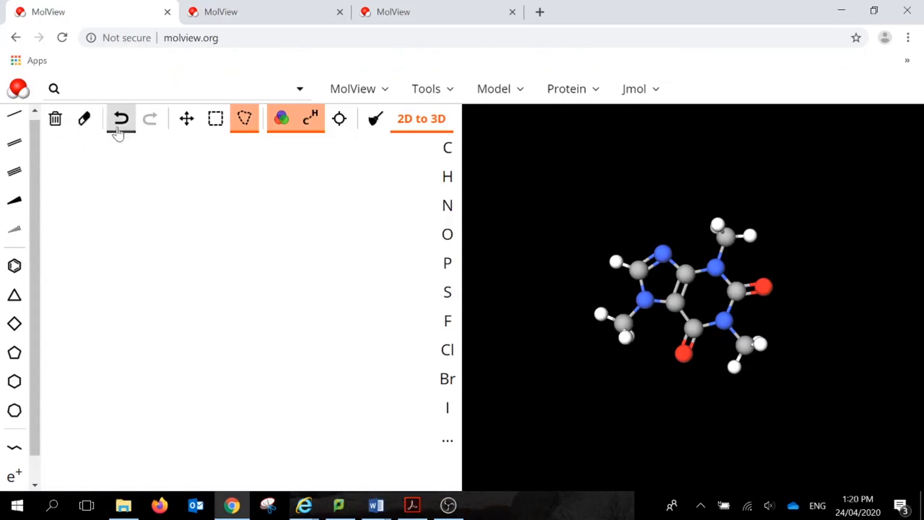
pyautogui.moveTo(187, 118)
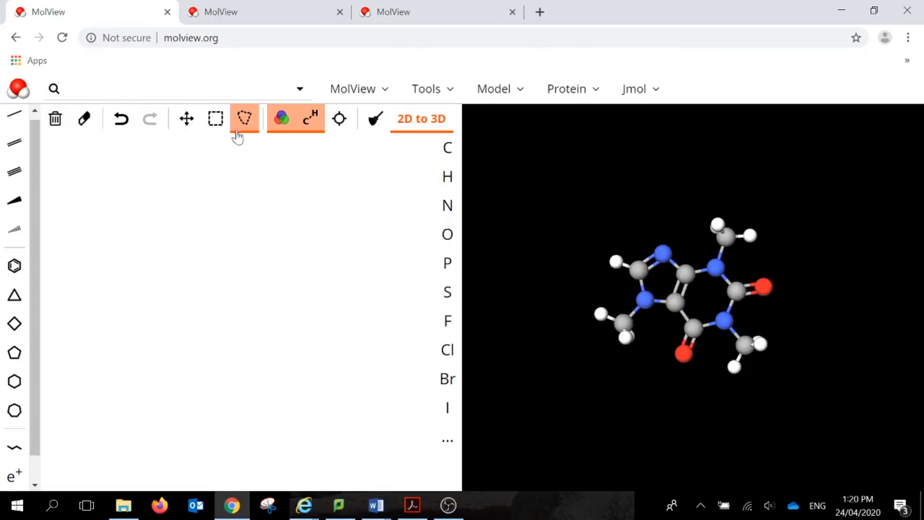
pyautogui.moveTo(220, 152)
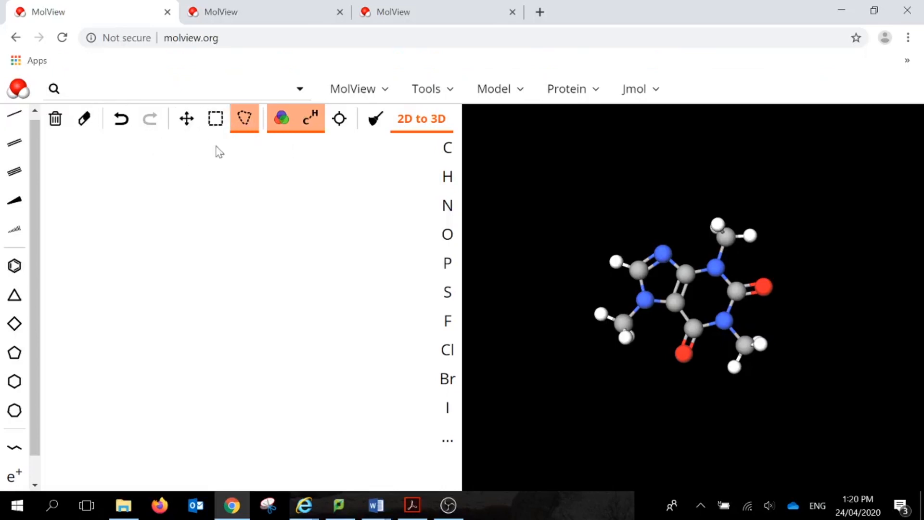
pyautogui.moveTo(313, 131)
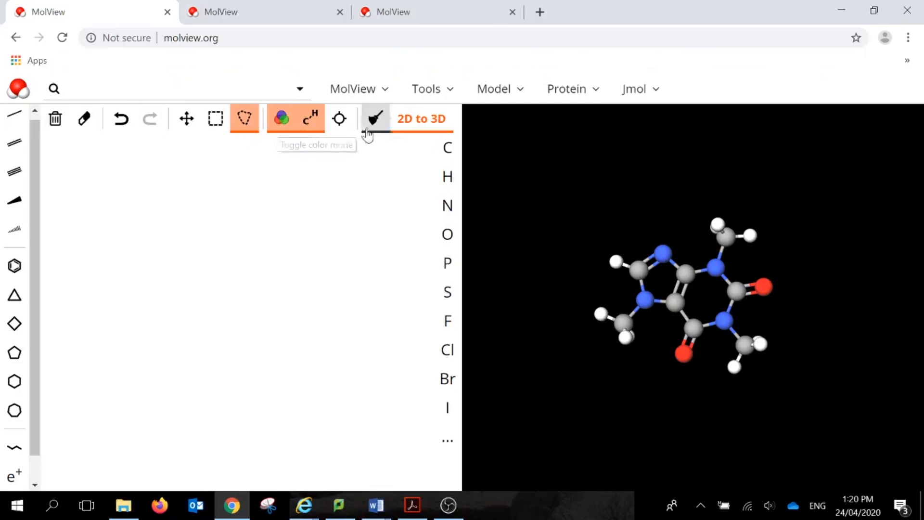
pyautogui.moveTo(339, 118)
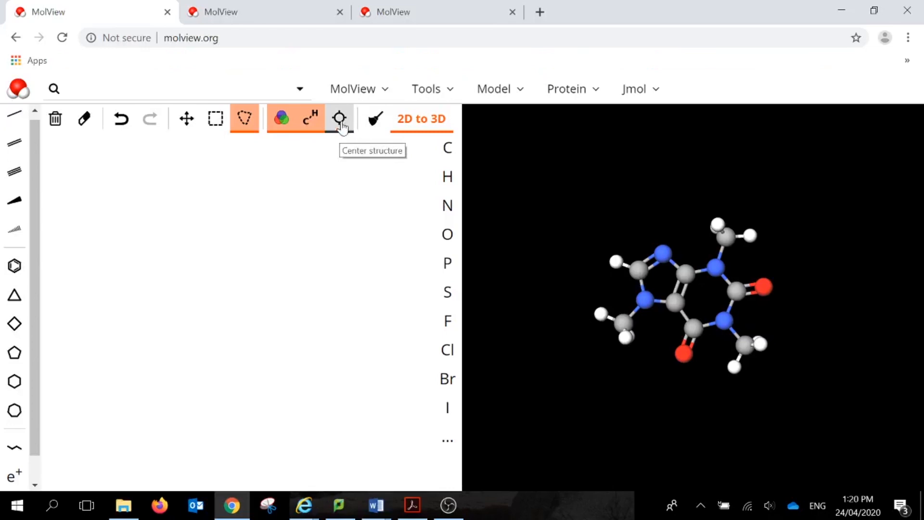
pyautogui.moveTo(375, 120)
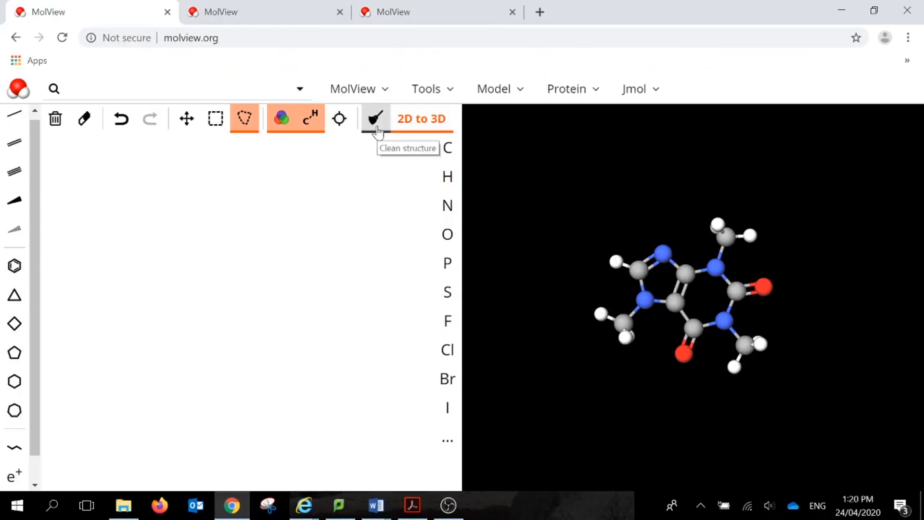
pyautogui.moveTo(421, 119)
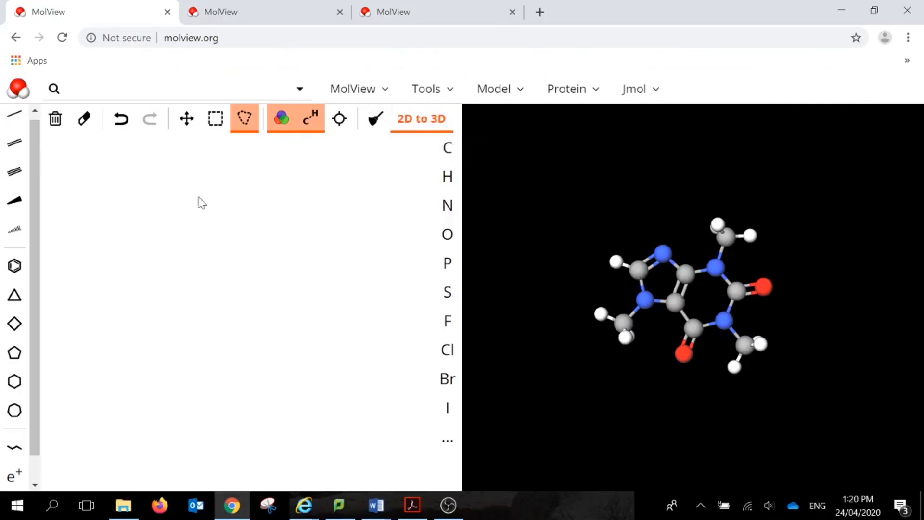
pyautogui.moveTo(701, 298)
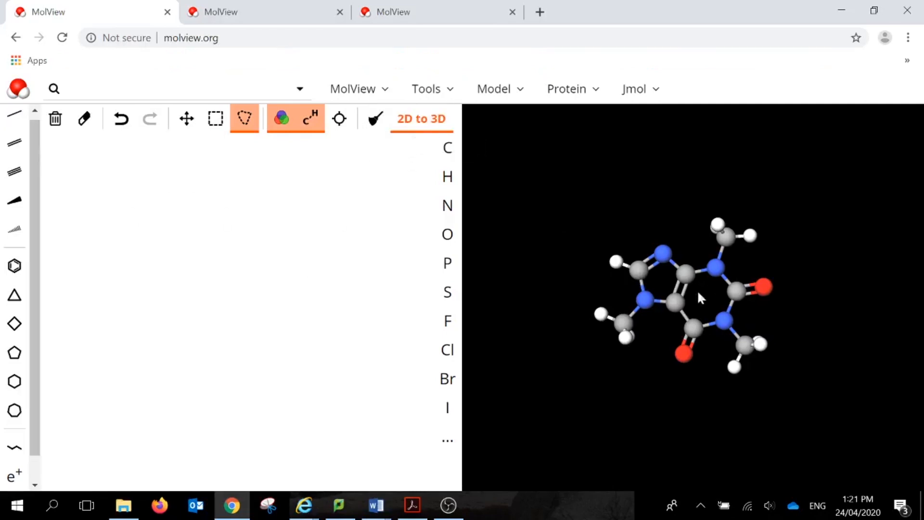
pyautogui.moveTo(506, 187)
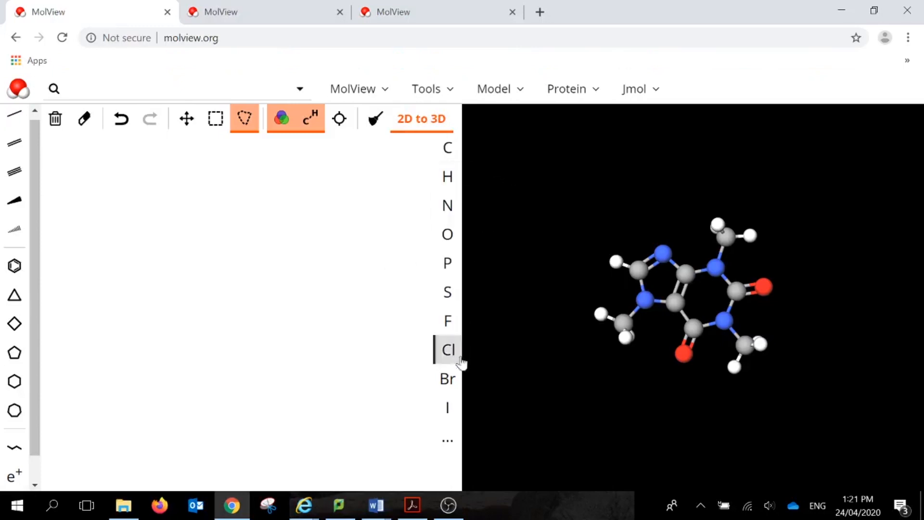
pyautogui.moveTo(447, 378)
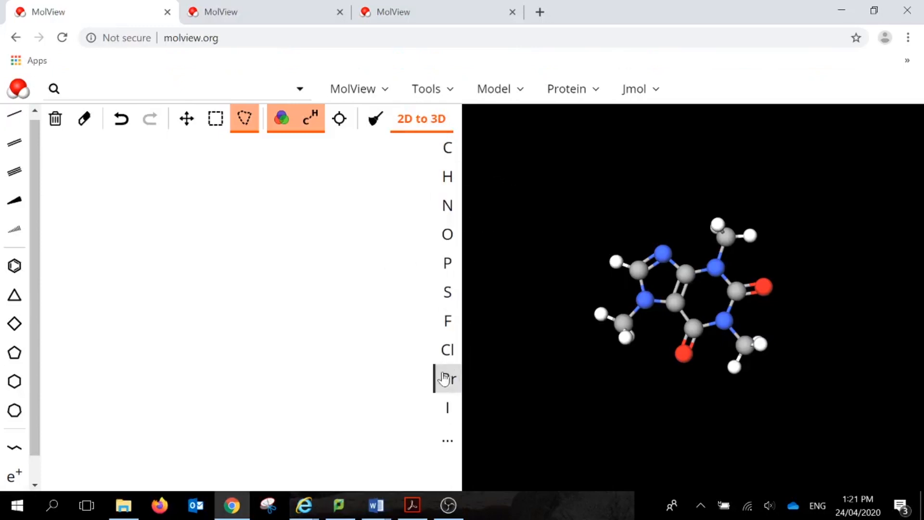
pyautogui.moveTo(423, 414)
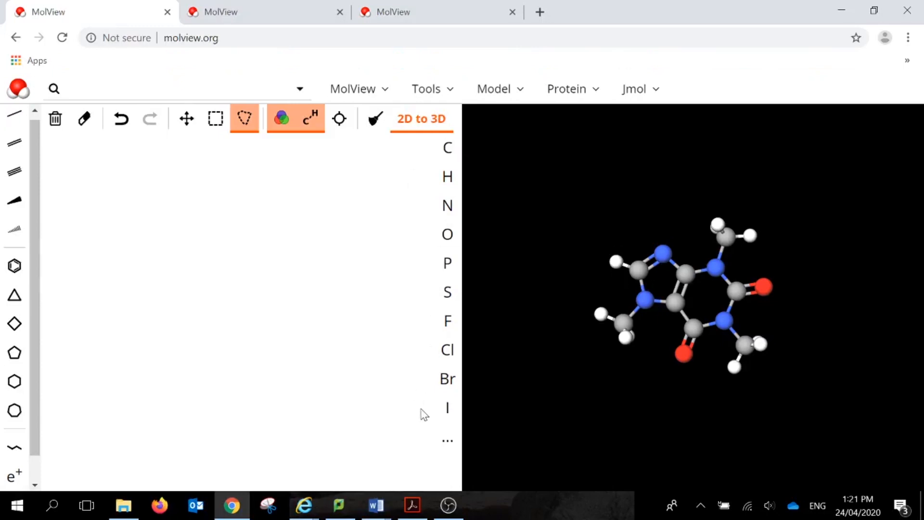
pyautogui.moveTo(448, 439)
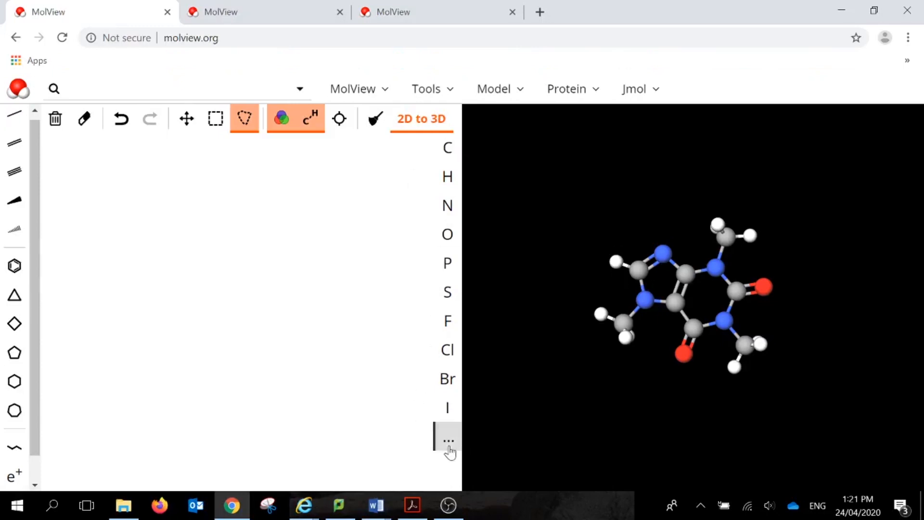
pyautogui.moveTo(448, 441)
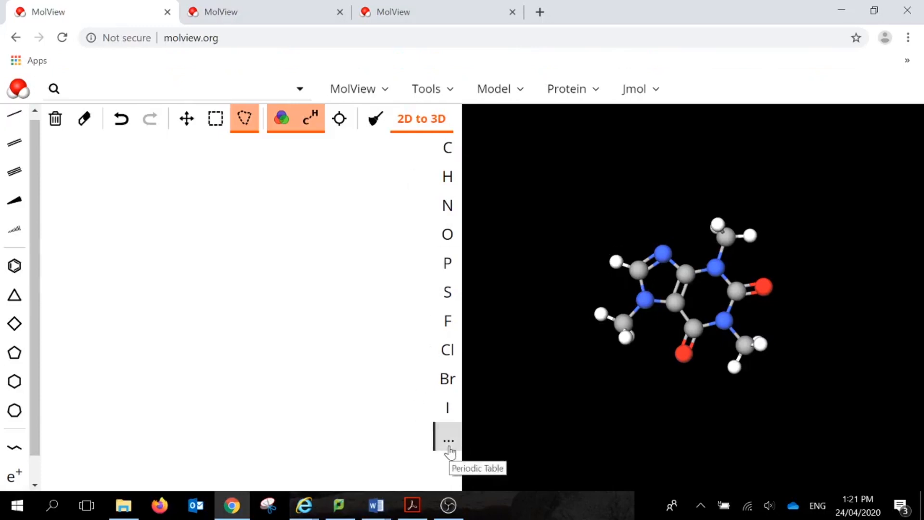
pyautogui.moveTo(413, 211)
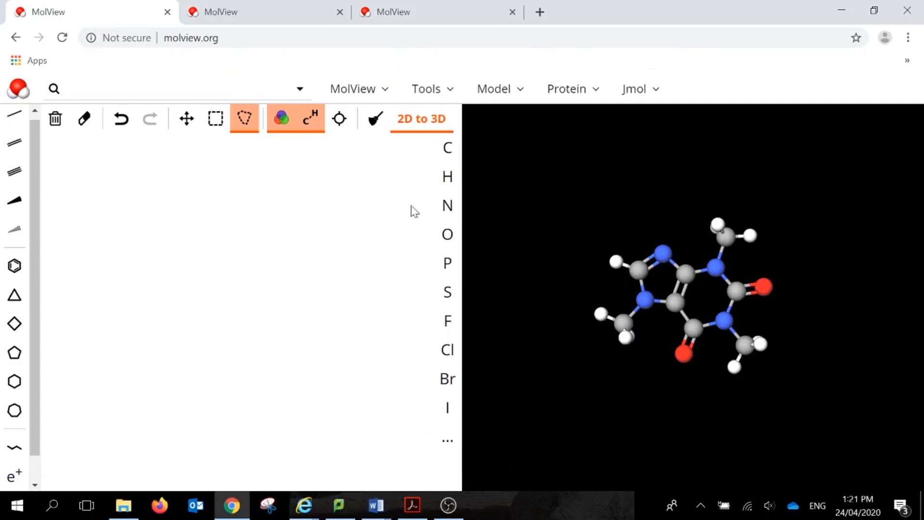
pyautogui.moveTo(412, 399)
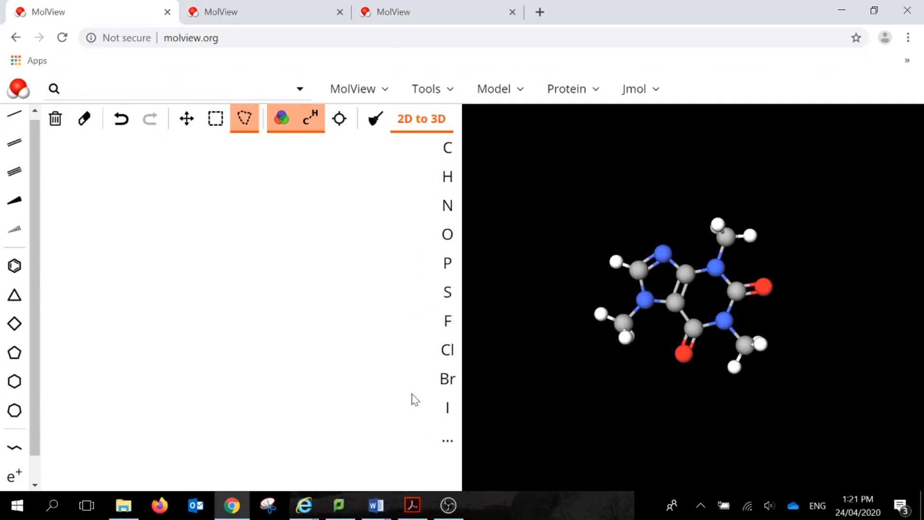
pyautogui.moveTo(129, 278)
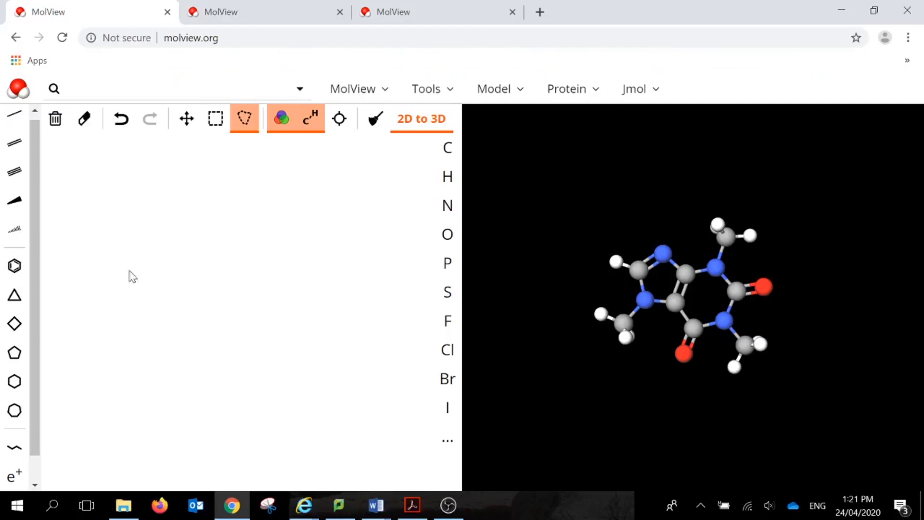
pyautogui.moveTo(447, 147)
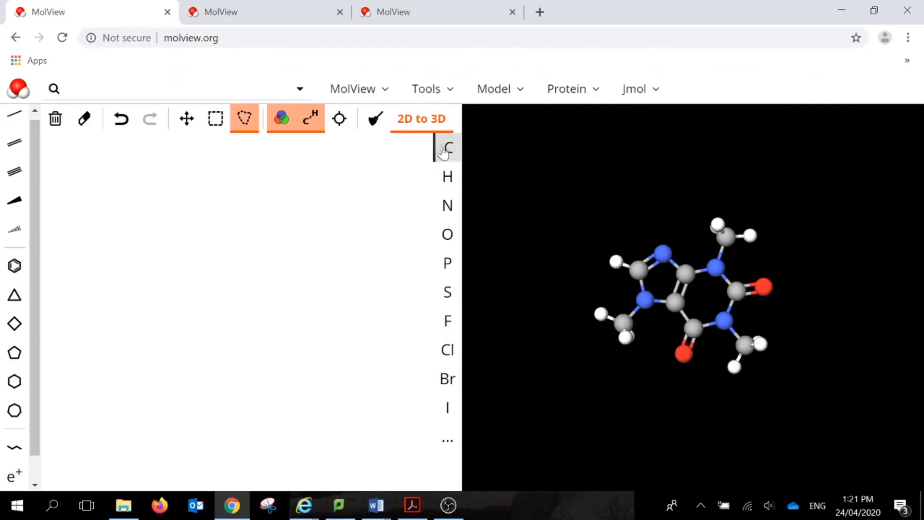
pyautogui.moveTo(454, 163)
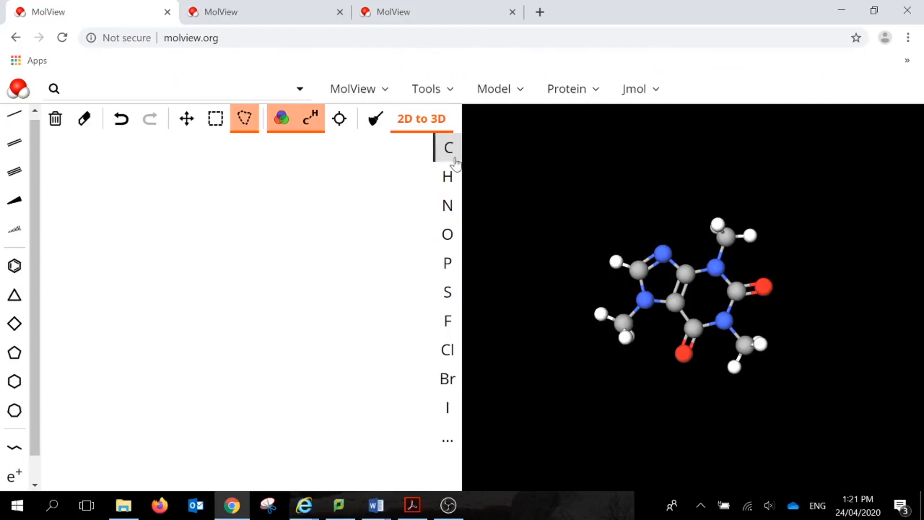
# Draw a six-carbon zigzag chain with the carbon atom tool
pyautogui.click(447, 147)
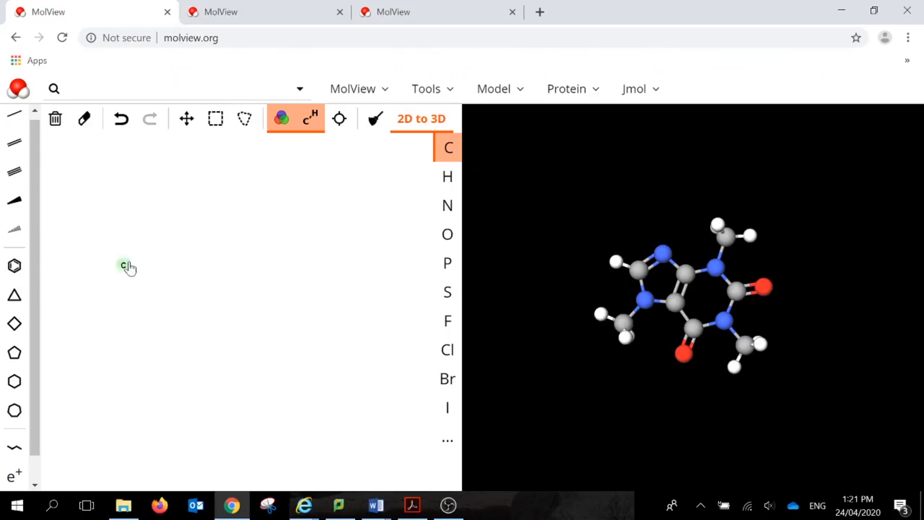
pyautogui.moveTo(125, 270)
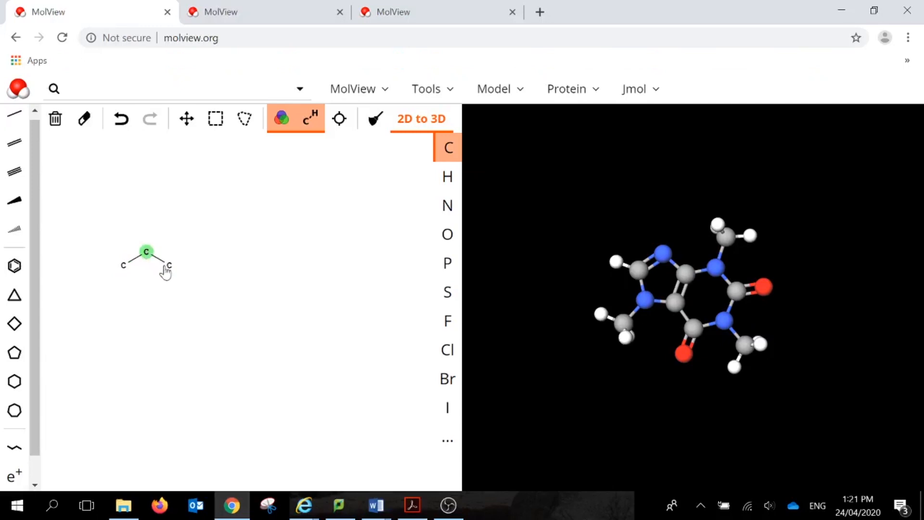
pyautogui.click(170, 265)
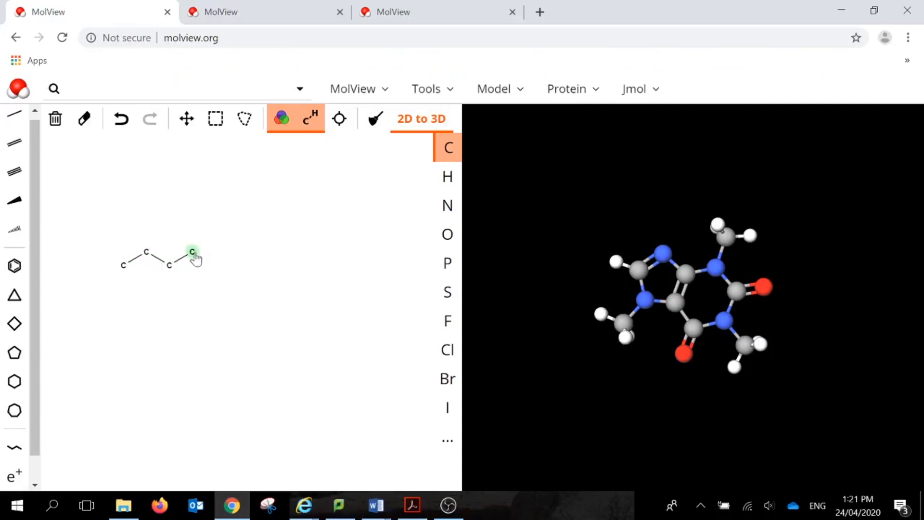
pyautogui.click(191, 254)
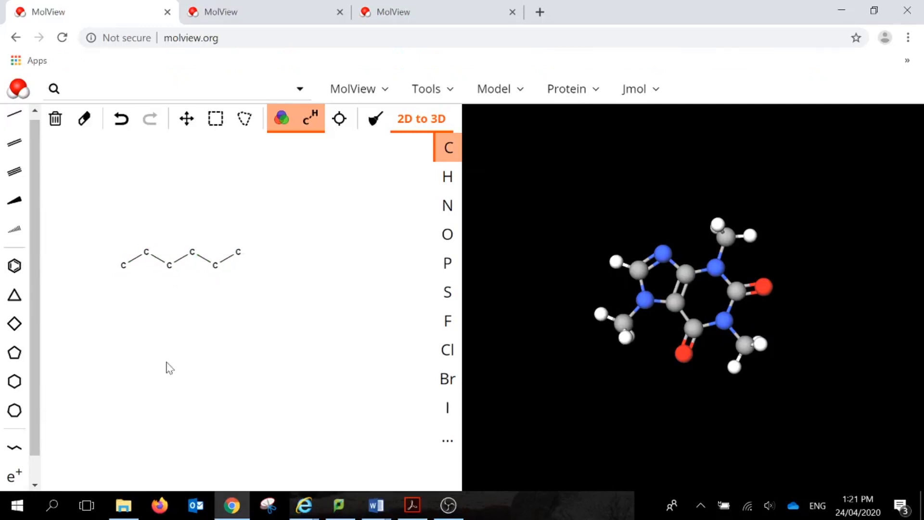
# Undo a stray hydrogen on the end carbon, then add hydrogens to the last carbon
pyautogui.click(447, 176)
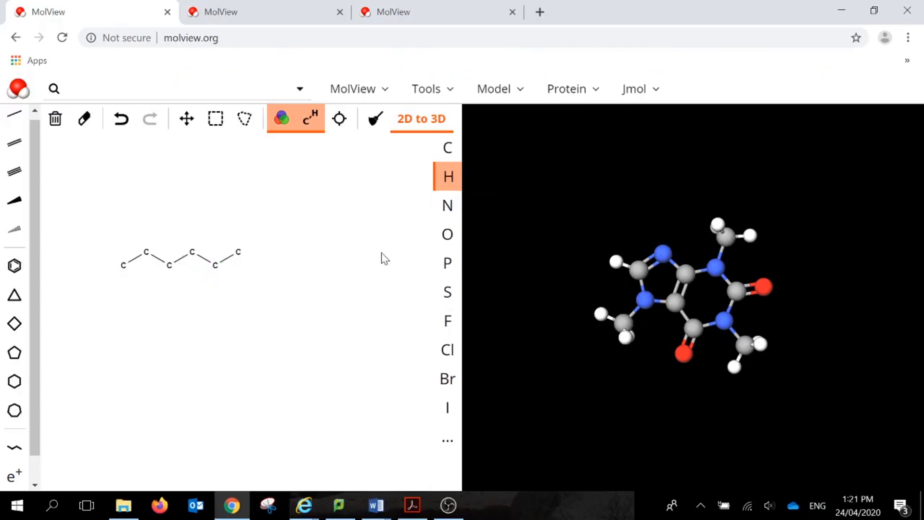
pyautogui.moveTo(238, 253)
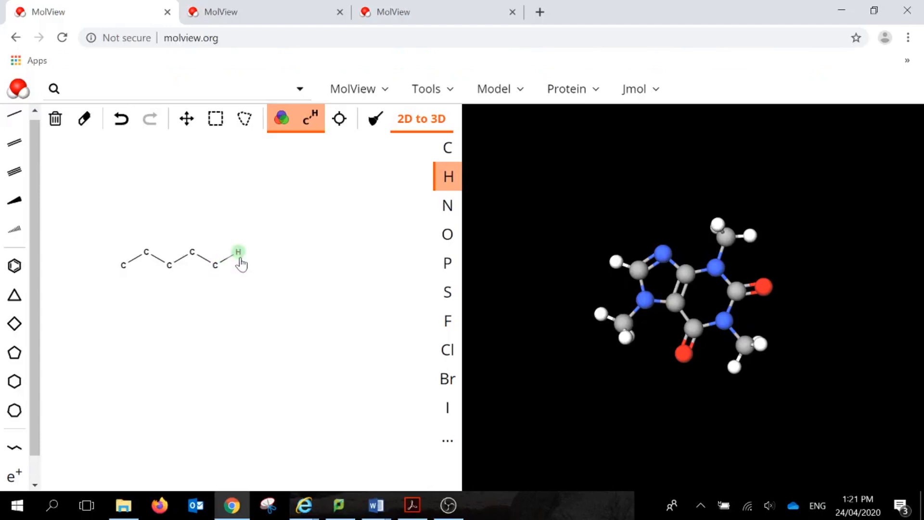
pyautogui.click(447, 148)
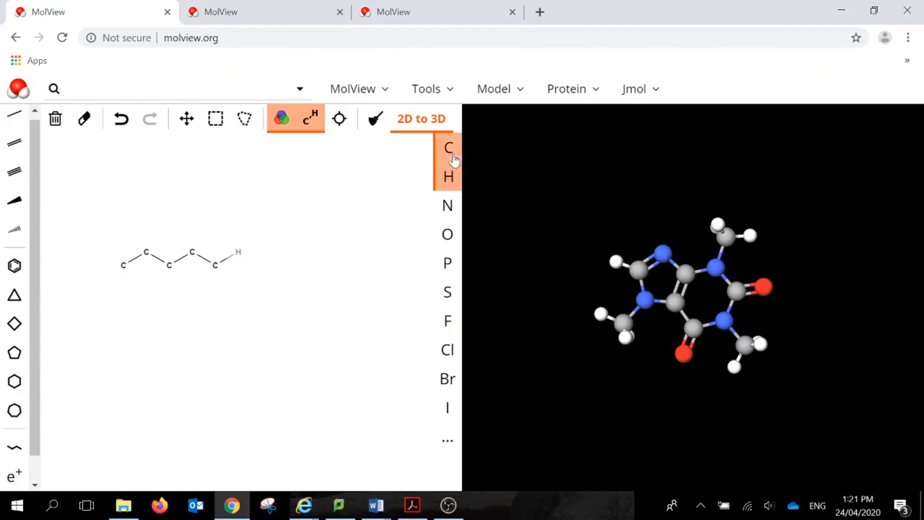
pyautogui.click(448, 147)
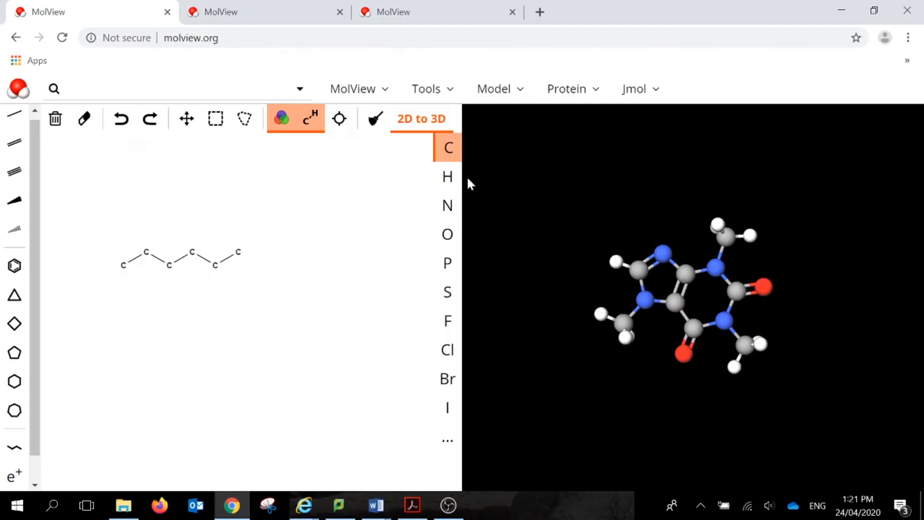
pyautogui.click(447, 176)
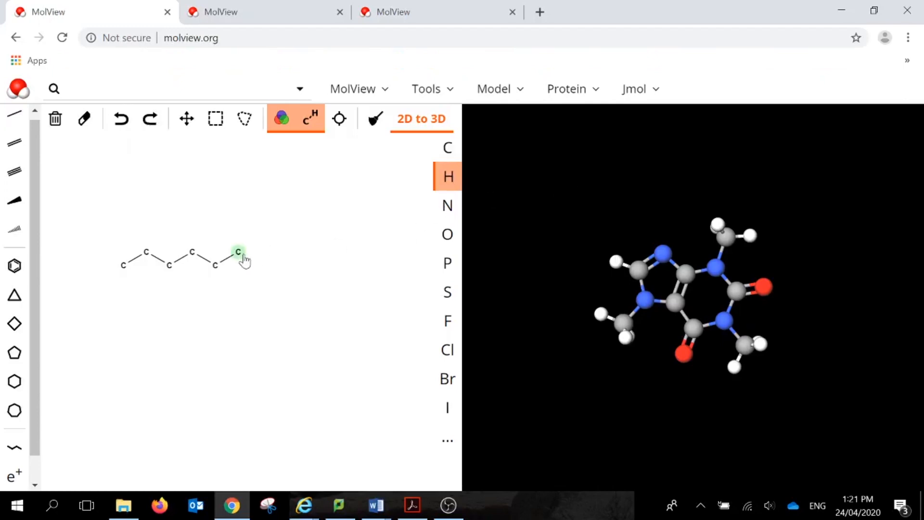
pyautogui.click(237, 254)
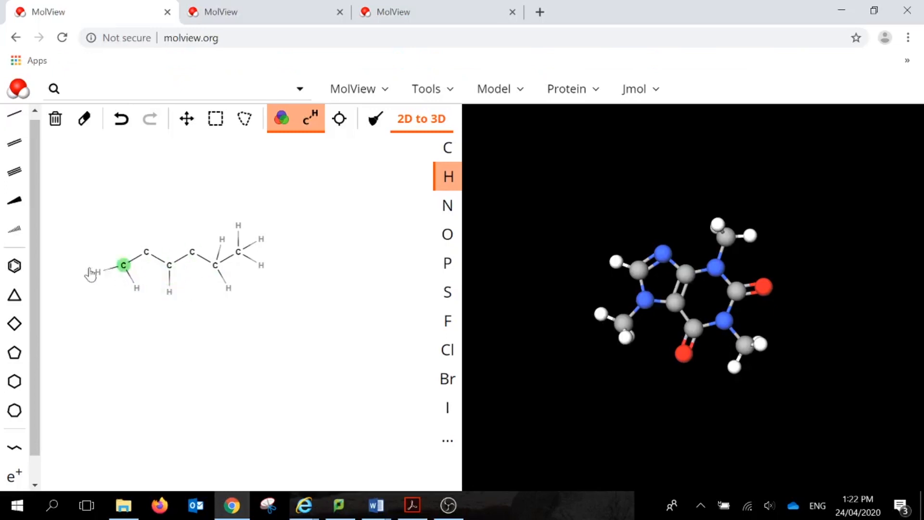
# Add the remaining hydrogens to the first and second carbons of the chain
pyautogui.click(123, 265)
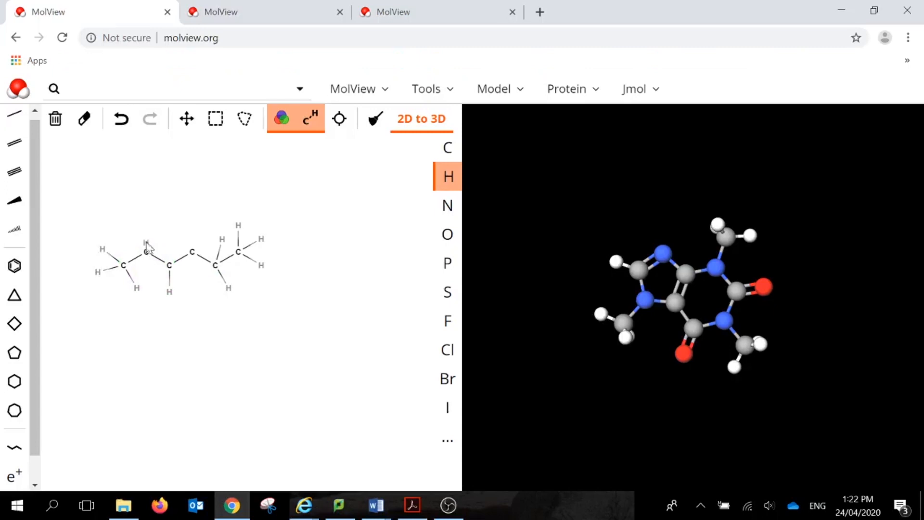
pyautogui.click(121, 119)
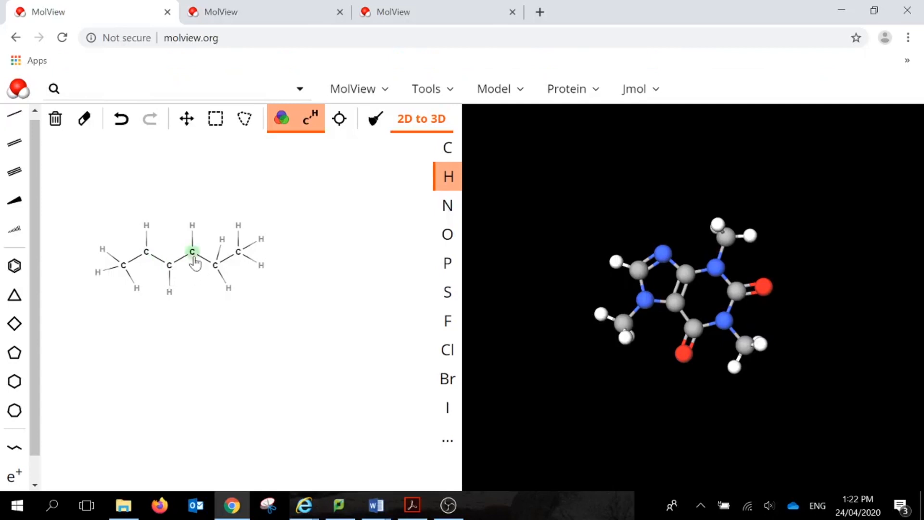
pyautogui.moveTo(232, 327)
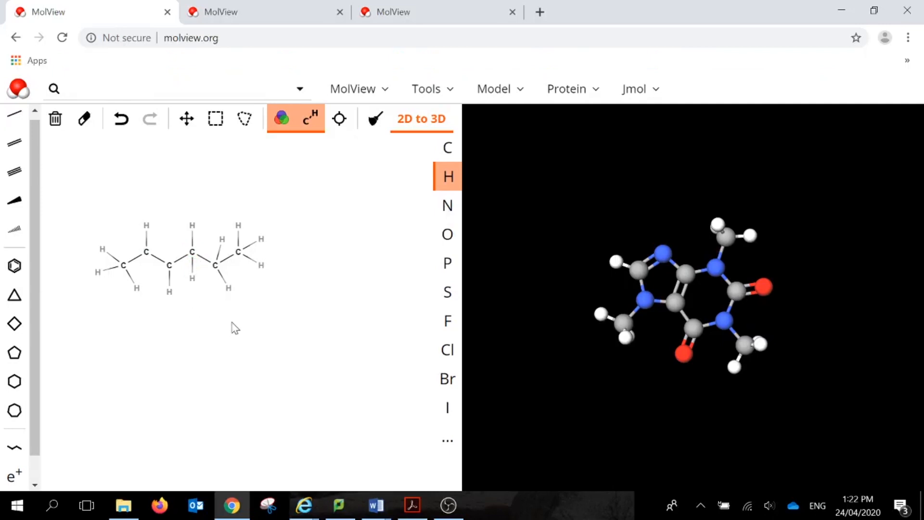
pyautogui.moveTo(153, 165)
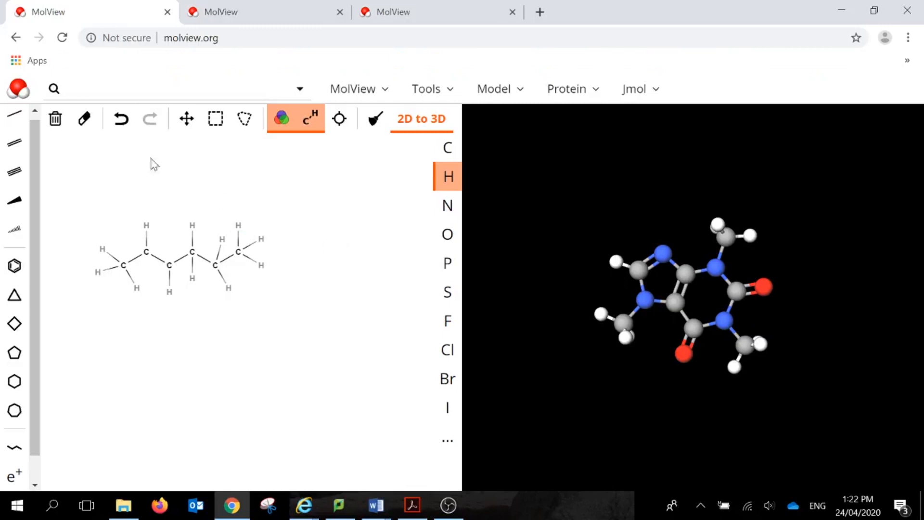
pyautogui.moveTo(121, 118)
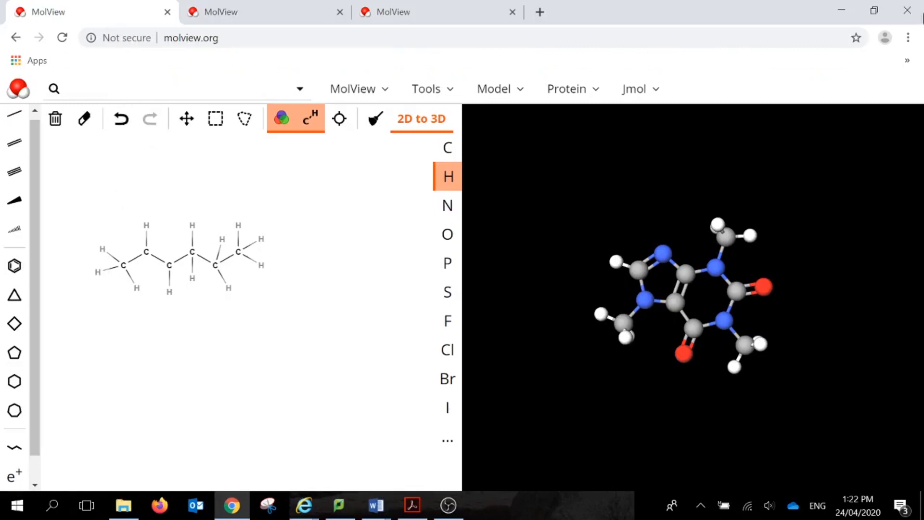
# Erase the sixth carbon and give the new end carbon its hydrogen
pyautogui.click(84, 118)
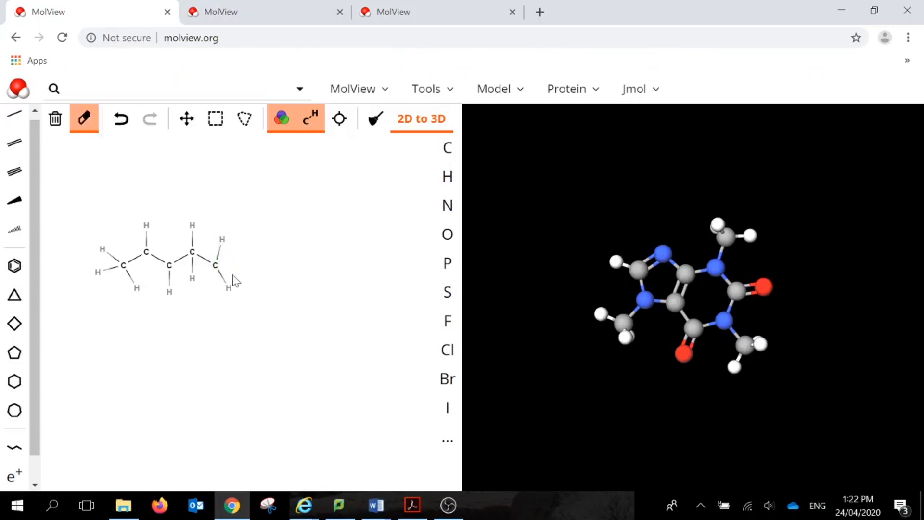
pyautogui.click(447, 176)
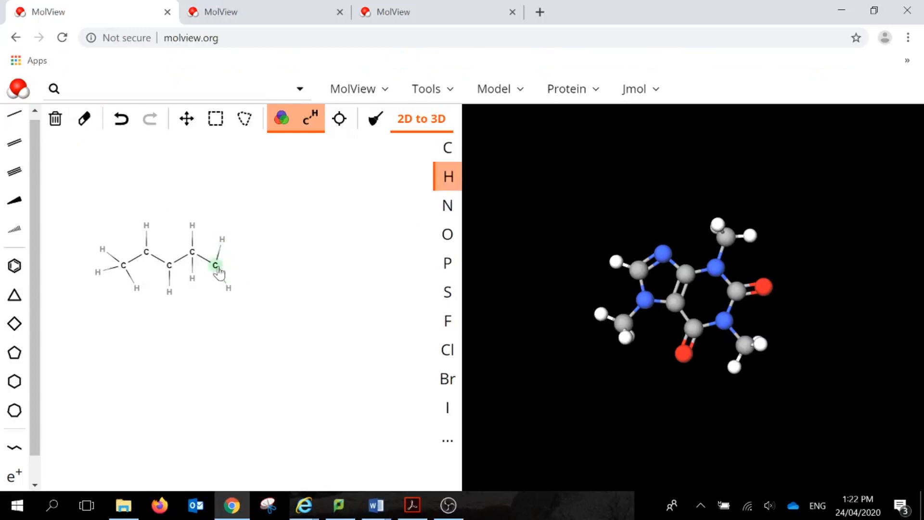
pyautogui.click(215, 266)
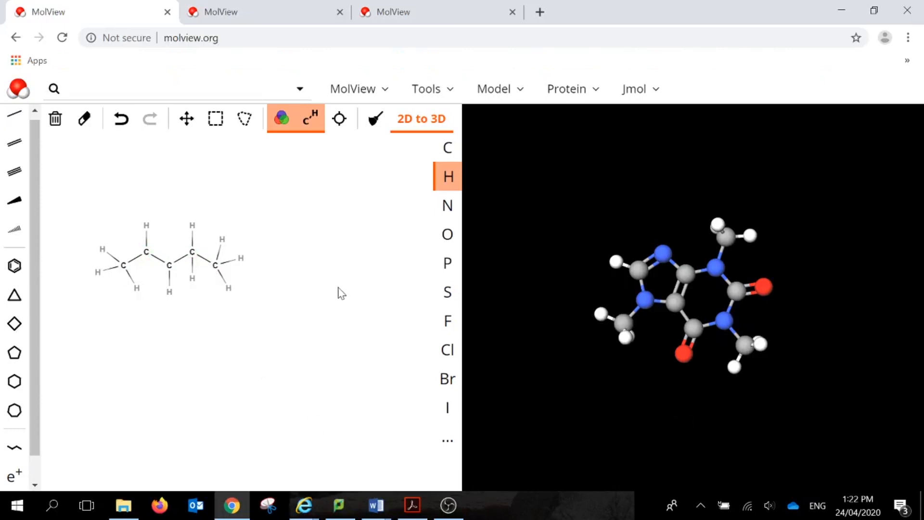
pyautogui.moveTo(261, 229)
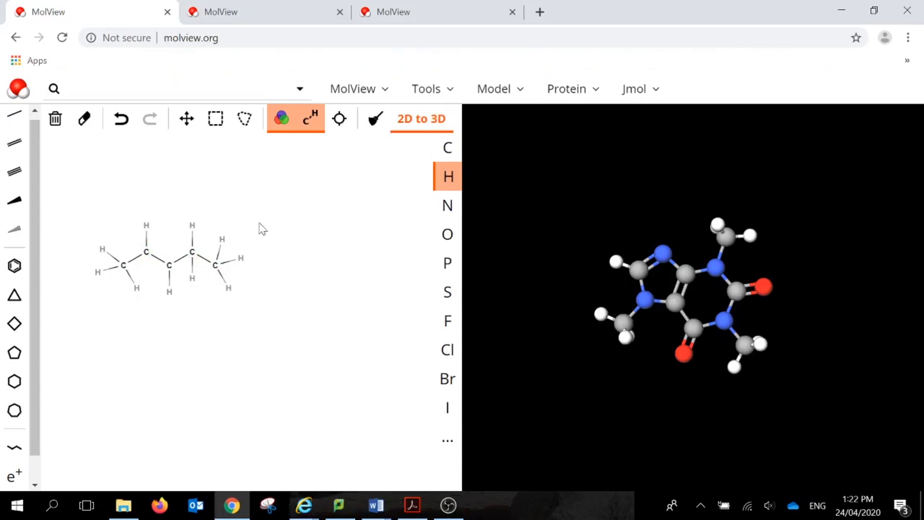
pyautogui.moveTo(158, 278)
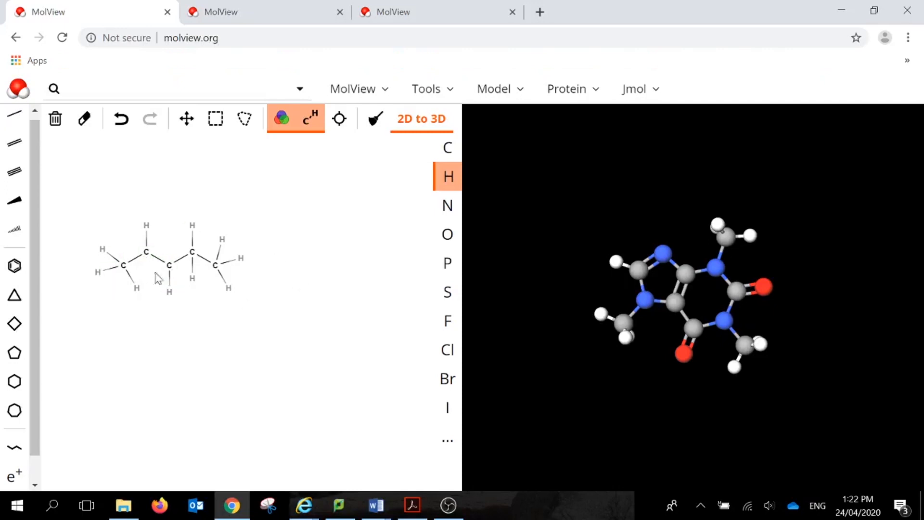
pyautogui.moveTo(229, 287)
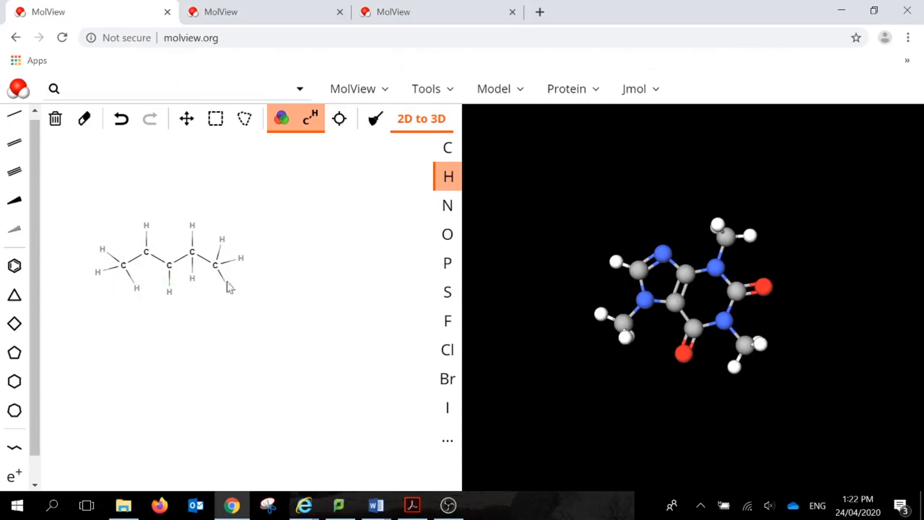
pyautogui.moveTo(333, 297)
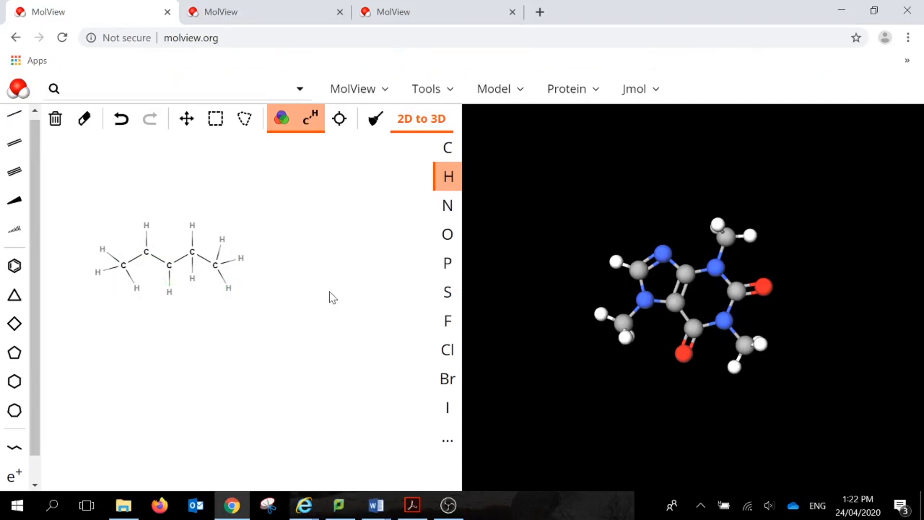
pyautogui.moveTo(147, 295)
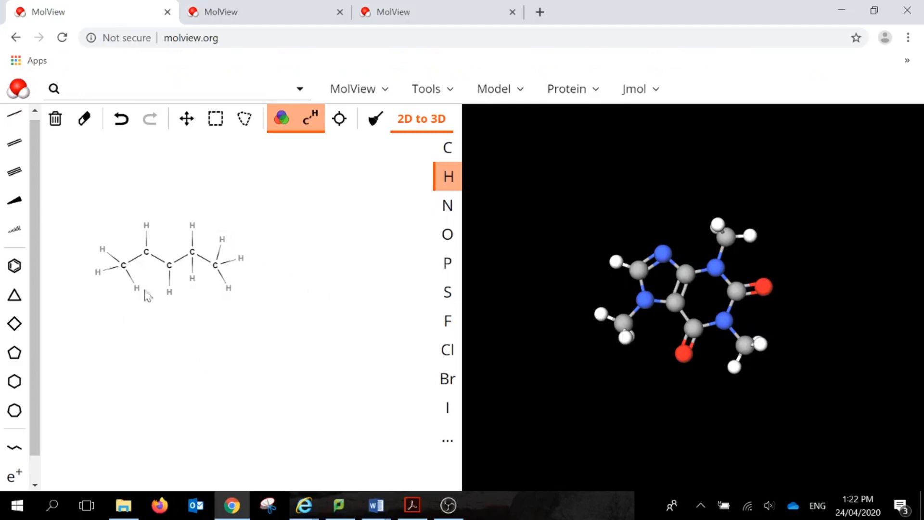
pyautogui.moveTo(163, 273)
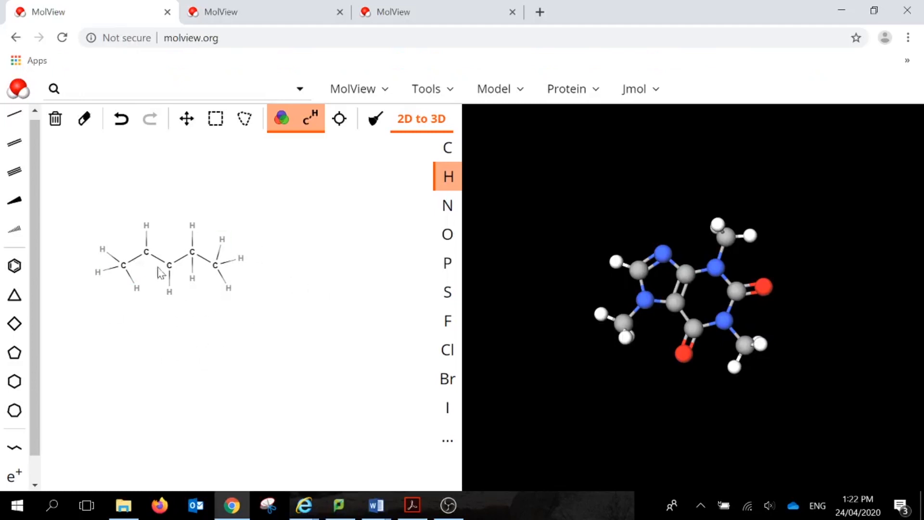
pyautogui.moveTo(123, 265)
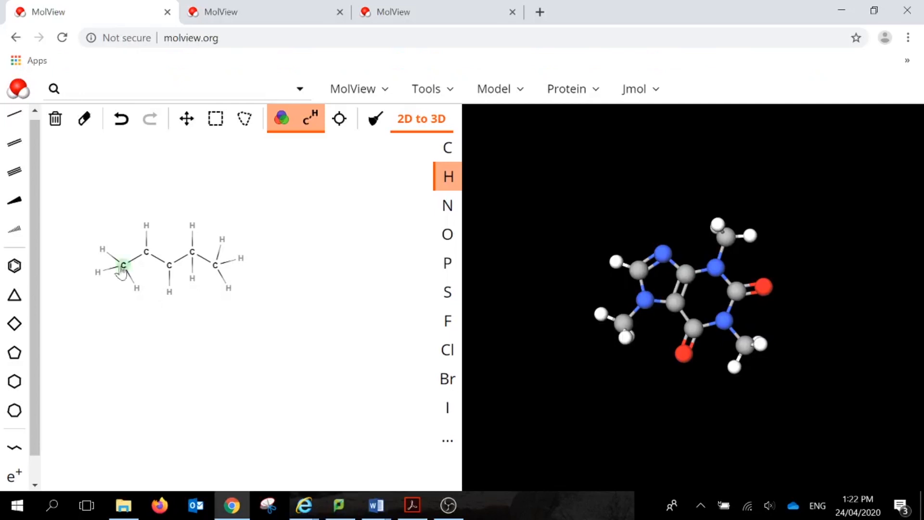
pyautogui.moveTo(152, 273)
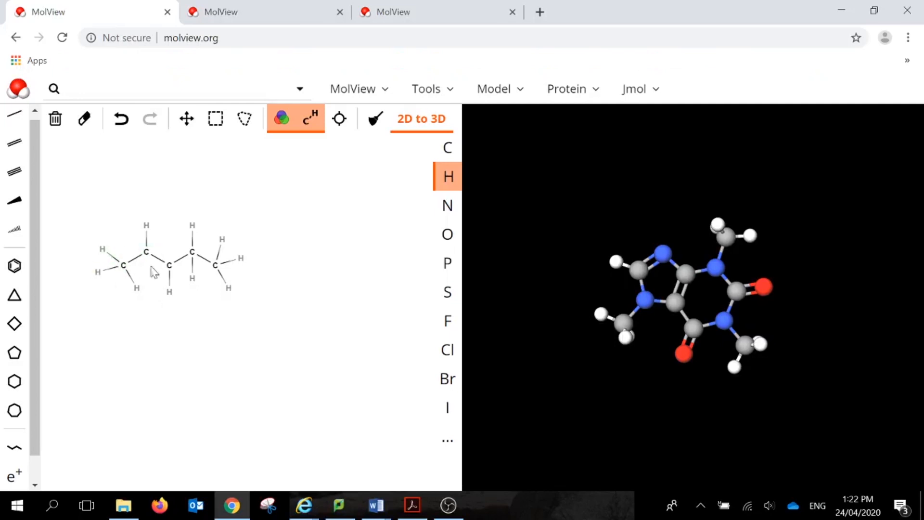
pyautogui.moveTo(14, 143)
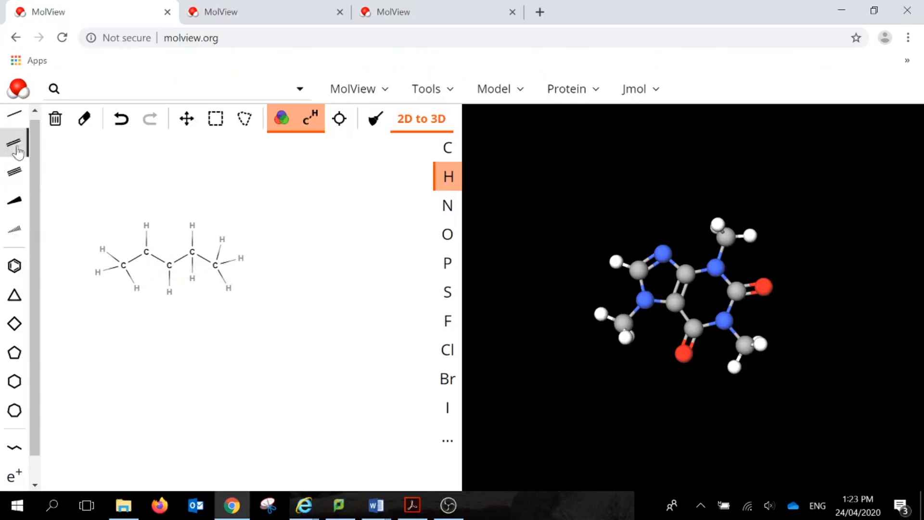
# Make the bond between carbons 2 and 3 a double bond
pyautogui.click(14, 142)
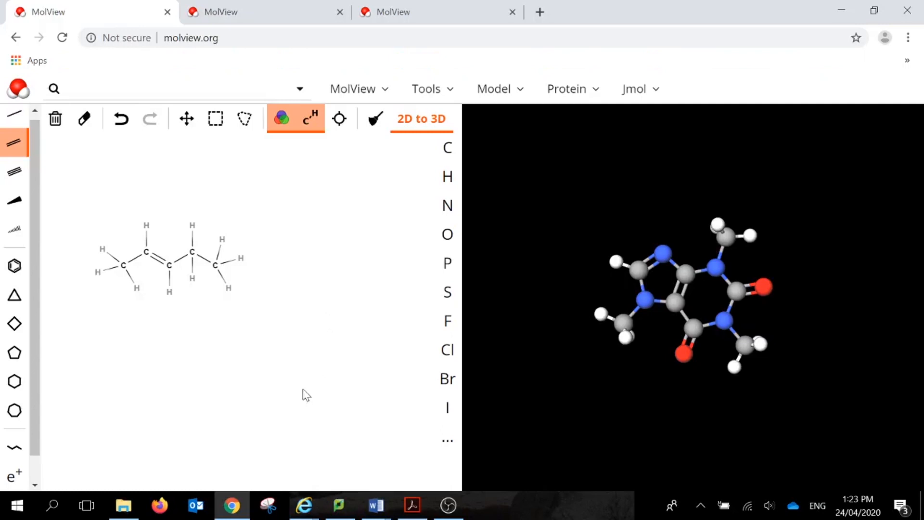
pyautogui.moveTo(317, 398)
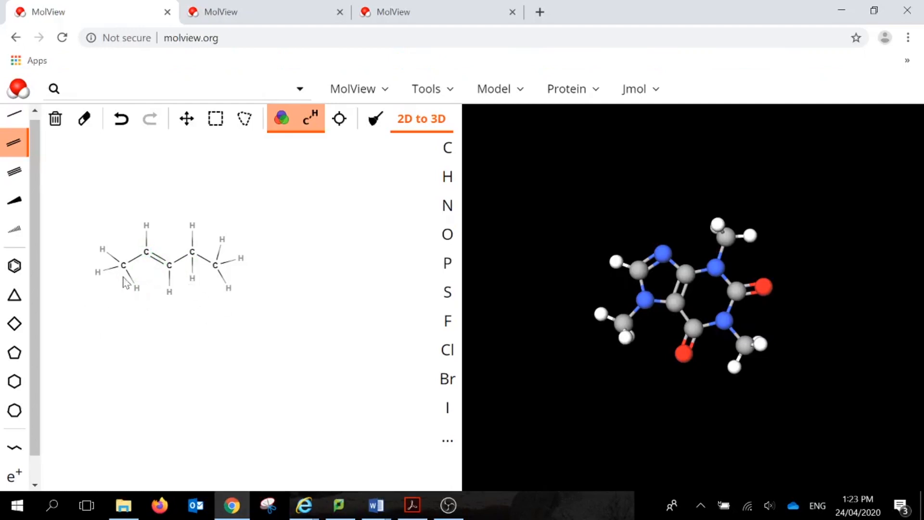
pyautogui.moveTo(140, 271)
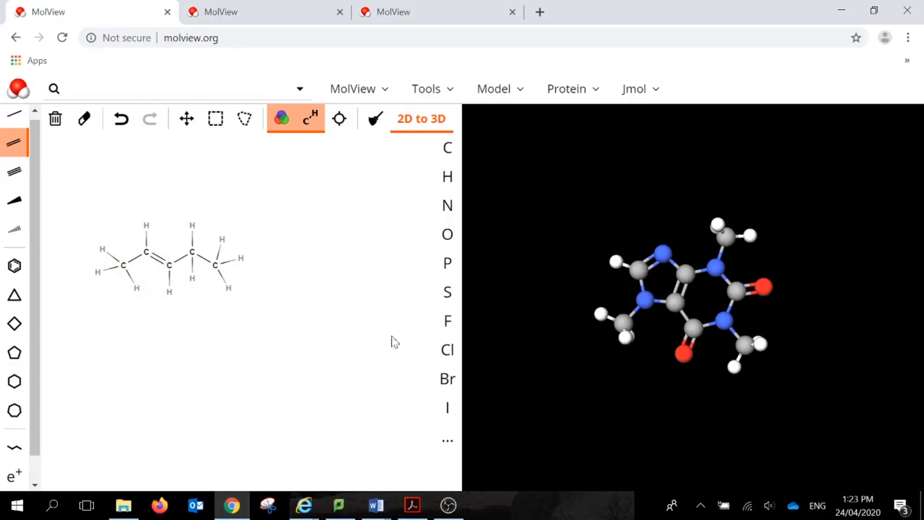
pyautogui.moveTo(80, 377)
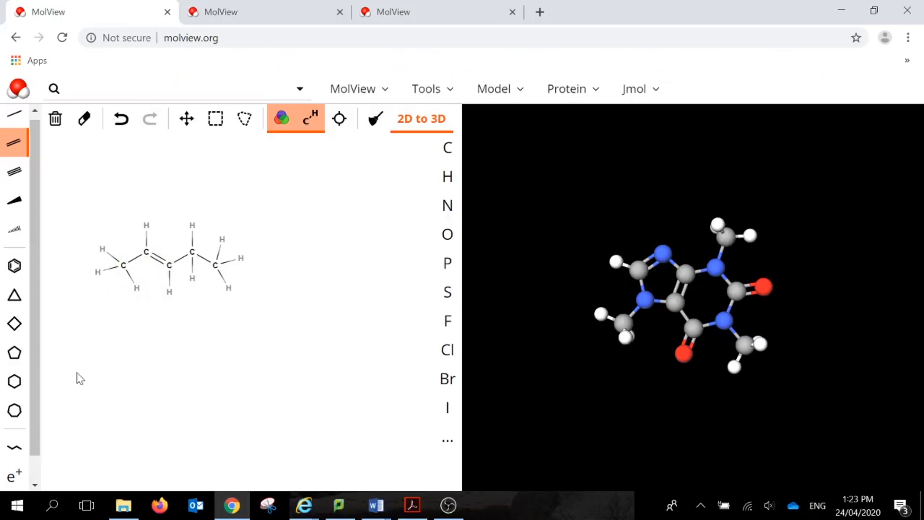
pyautogui.moveTo(95, 365)
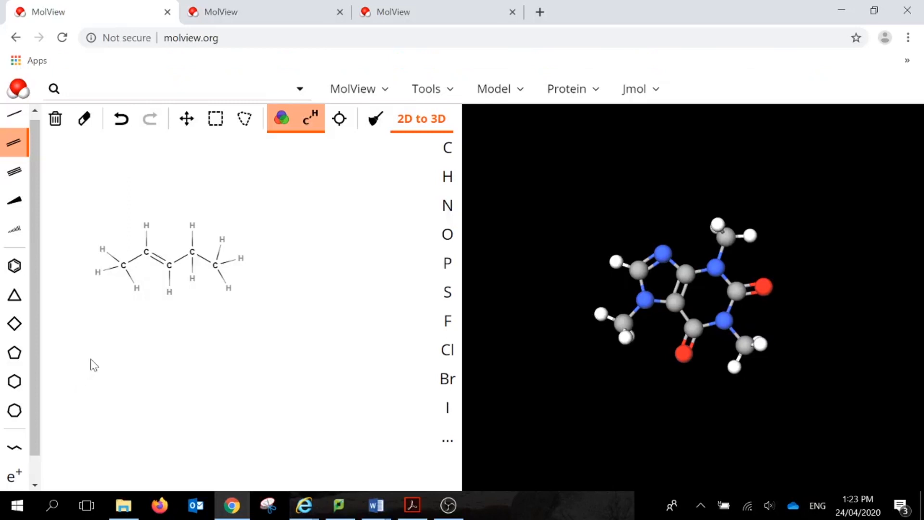
pyautogui.moveTo(14, 199)
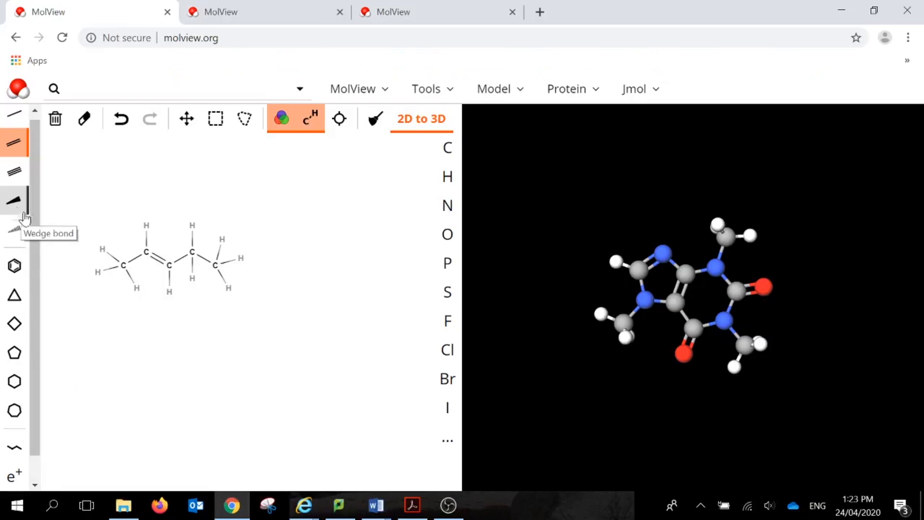
pyautogui.click(14, 199)
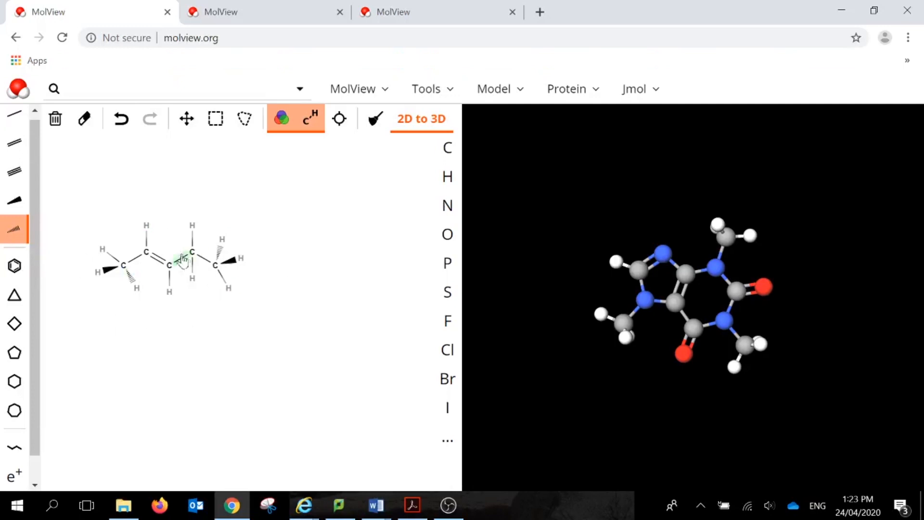
pyautogui.click(120, 118)
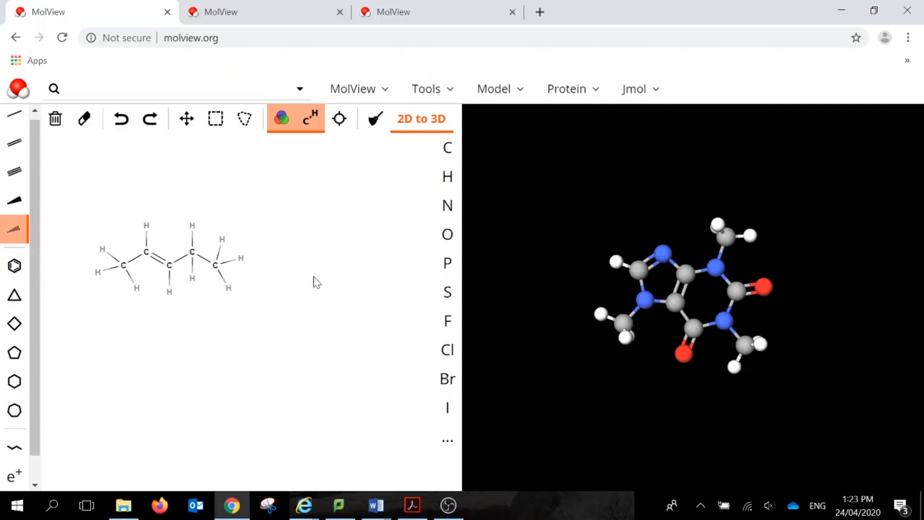
pyautogui.moveTo(403, 160)
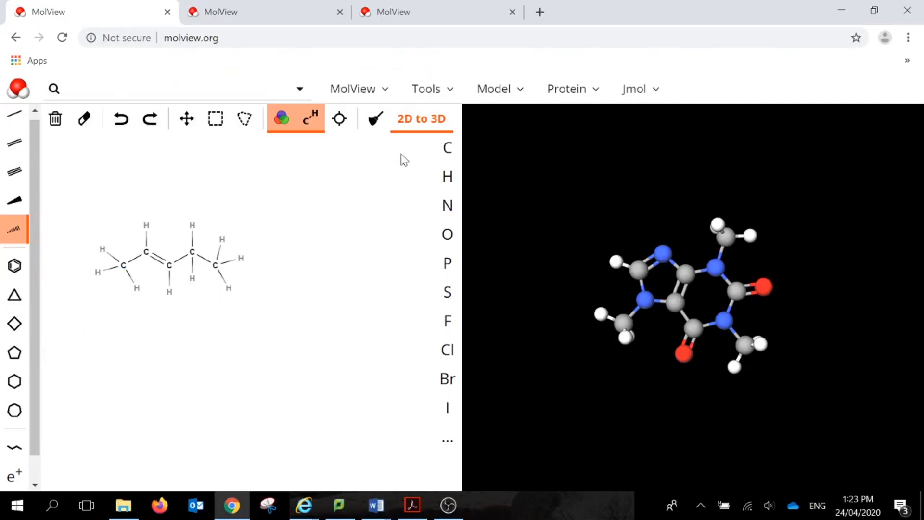
pyautogui.moveTo(421, 118)
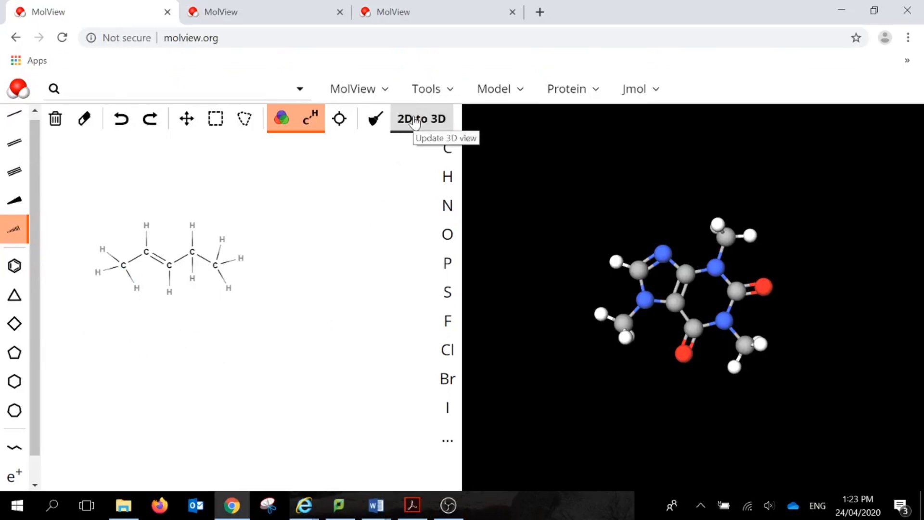
# Convert the pent-2-ene sketch to a 3D ball-and-stick model, replacing caffeine
pyautogui.click(420, 118)
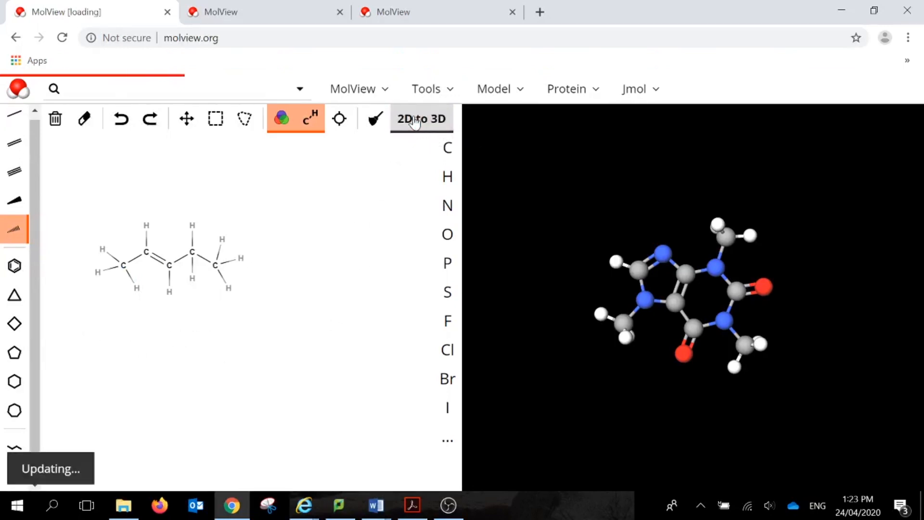
pyautogui.click(422, 119)
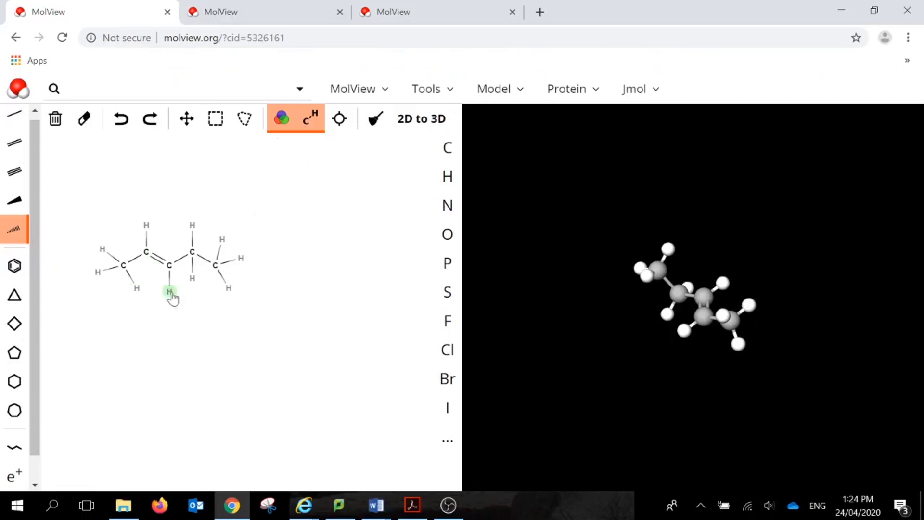
pyautogui.moveTo(271, 158)
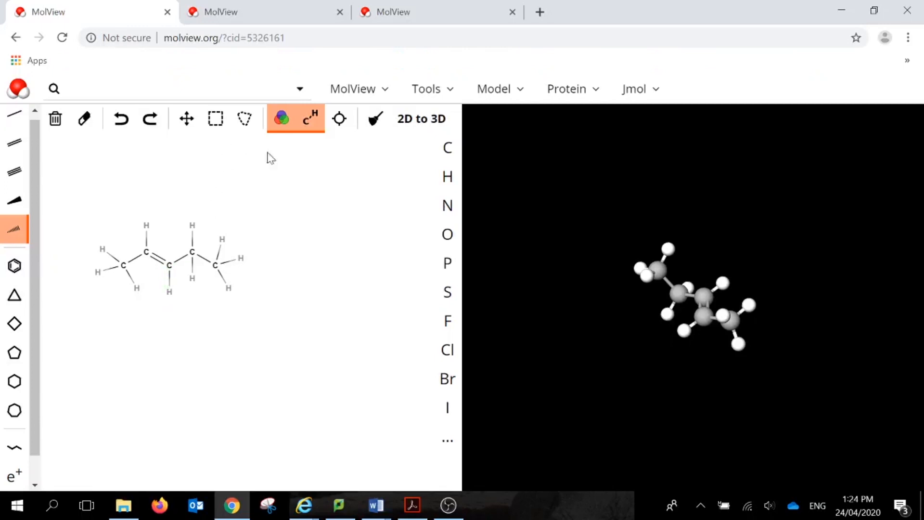
# Switch pent-2-ene to a skeletal formula, then back to full structural display
pyautogui.click(310, 119)
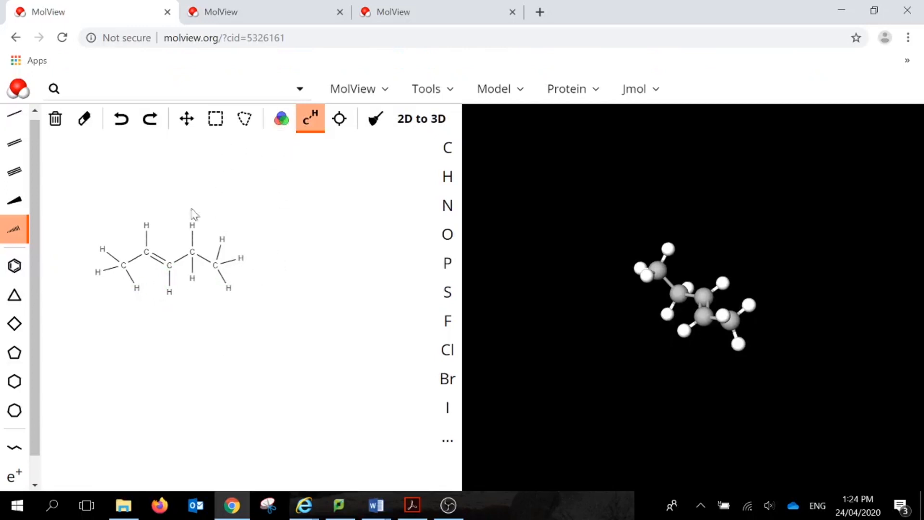
pyautogui.moveTo(281, 118)
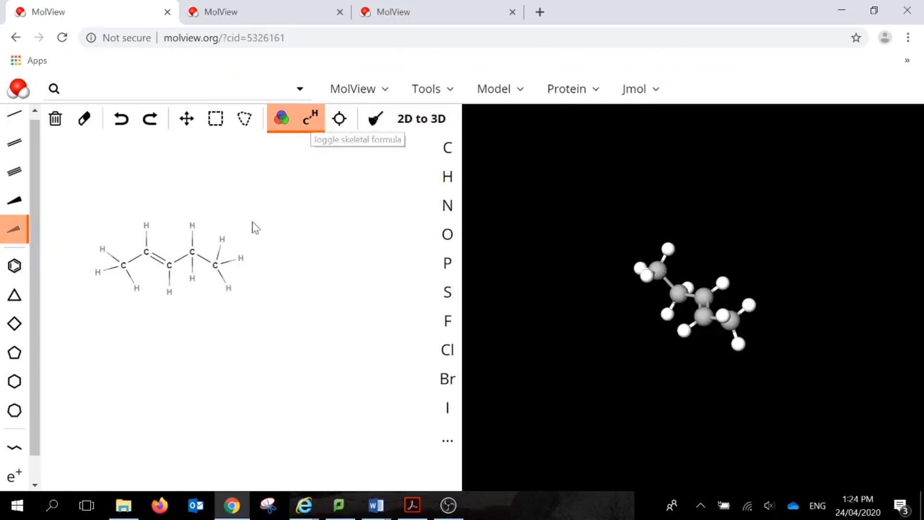
pyautogui.moveTo(125, 277)
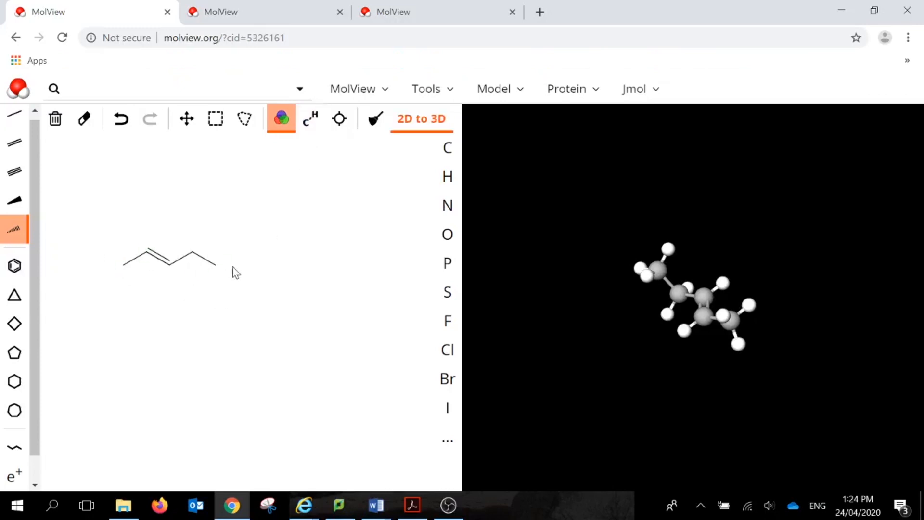
pyautogui.moveTo(310, 119)
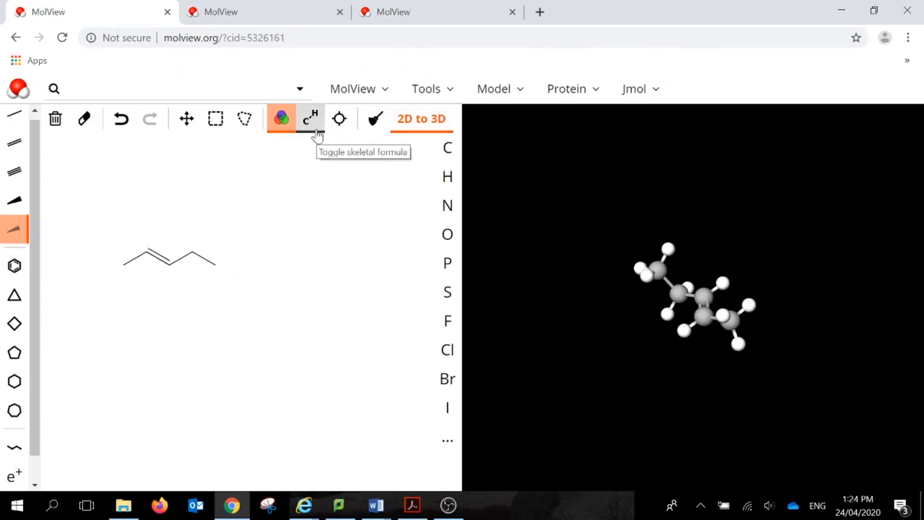
pyautogui.click(311, 119)
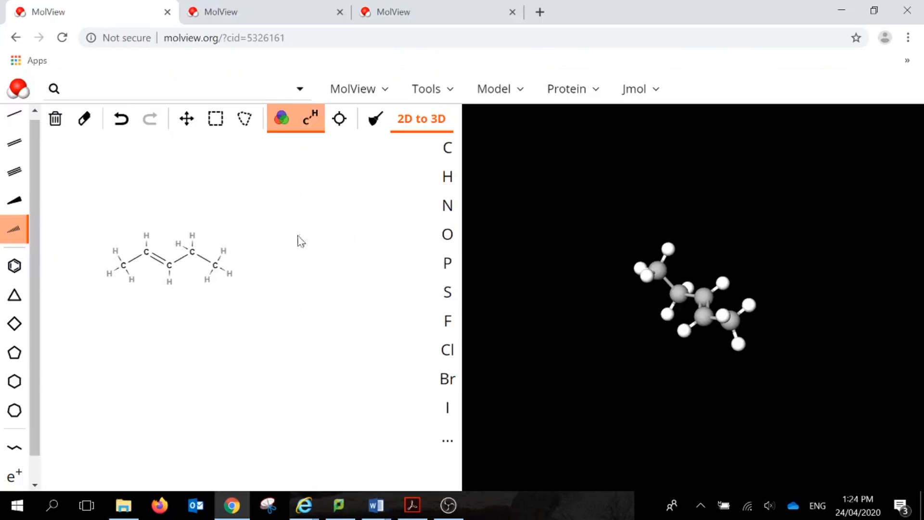
pyautogui.moveTo(268, 324)
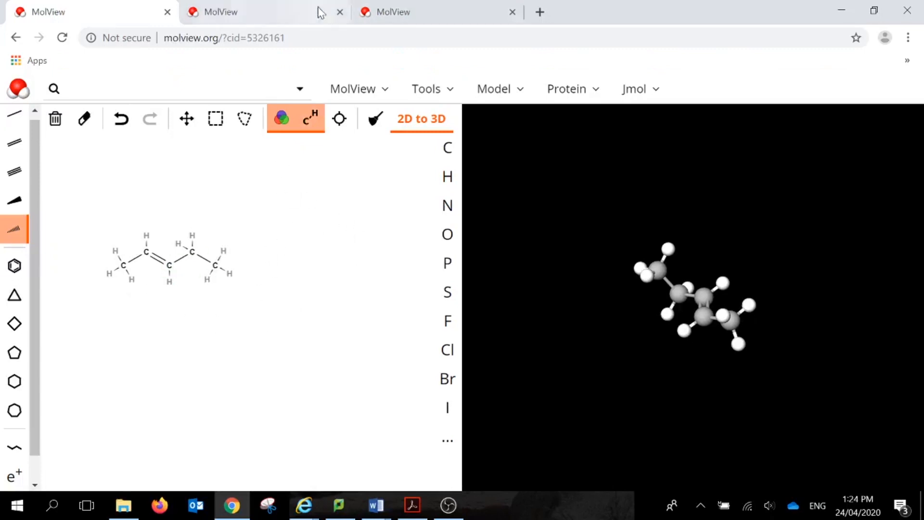
pyautogui.moveTo(199, 278)
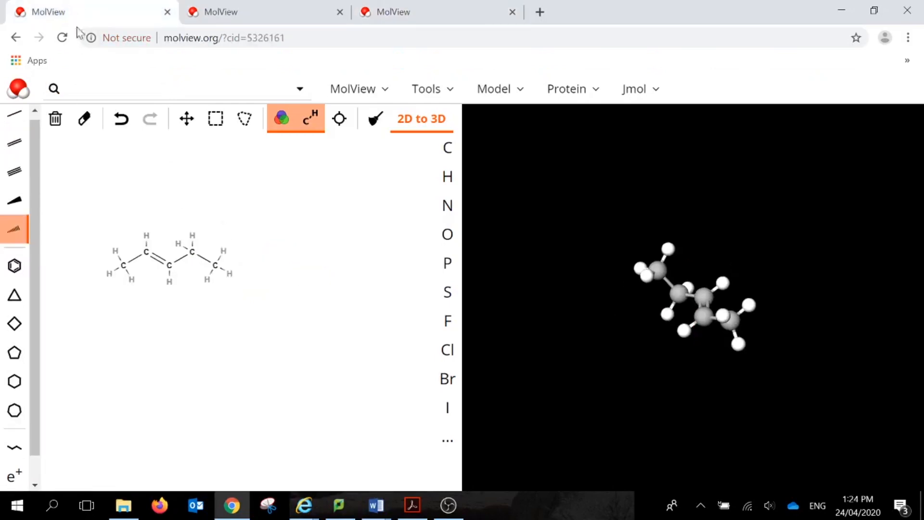
# Search for paracetamol by typing 'paraceta' into the search box
pyautogui.write('pa')
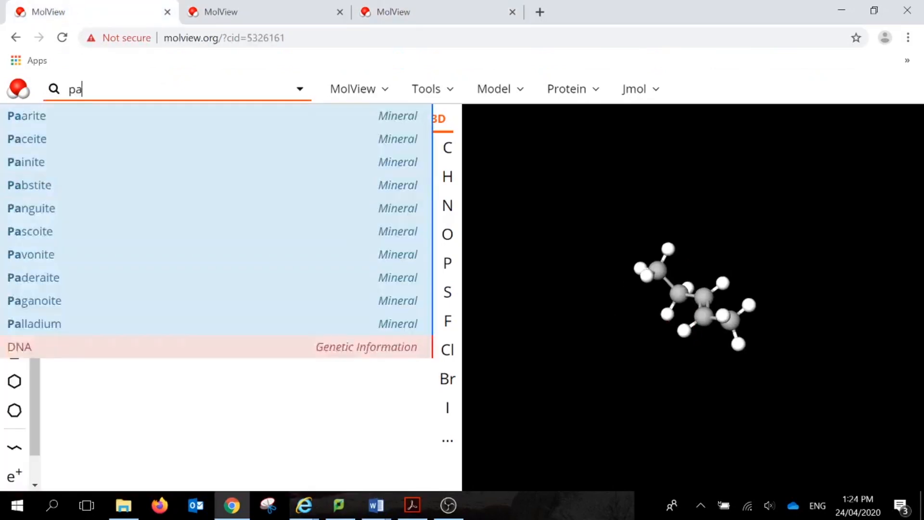
pyautogui.write('racetamol')
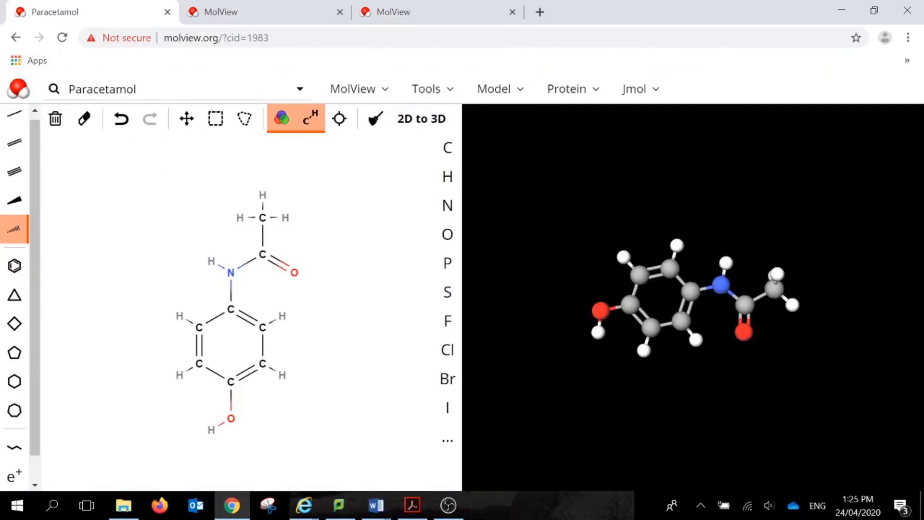
pyautogui.moveTo(191, 105)
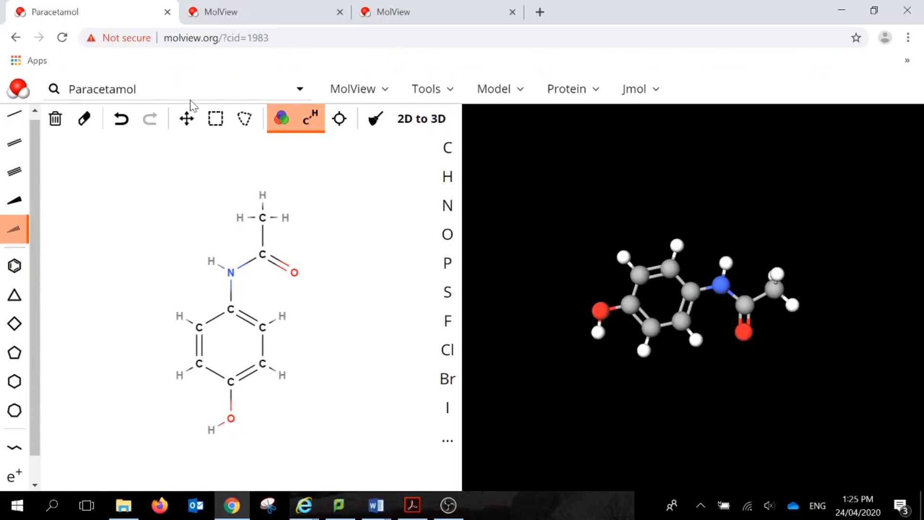
pyautogui.moveTo(179, 341)
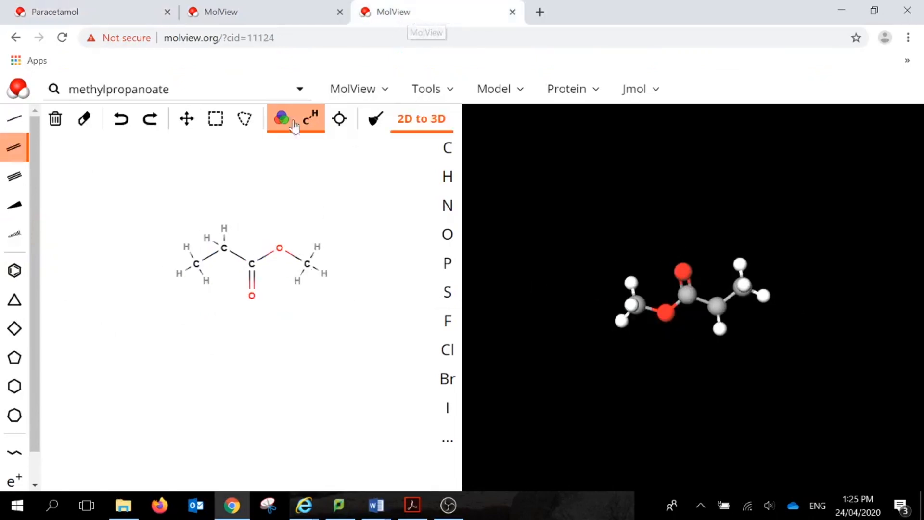
pyautogui.moveTo(269, 310)
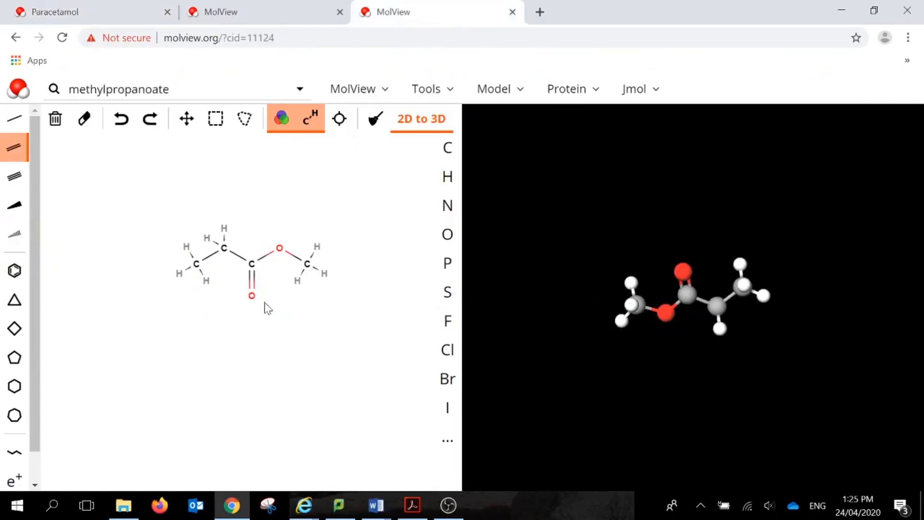
pyautogui.moveTo(262, 286)
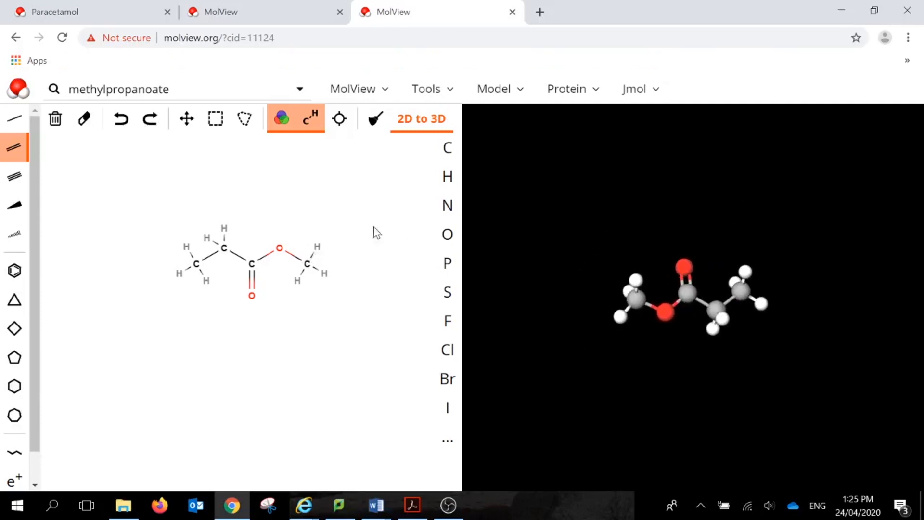
pyautogui.moveTo(417, 212)
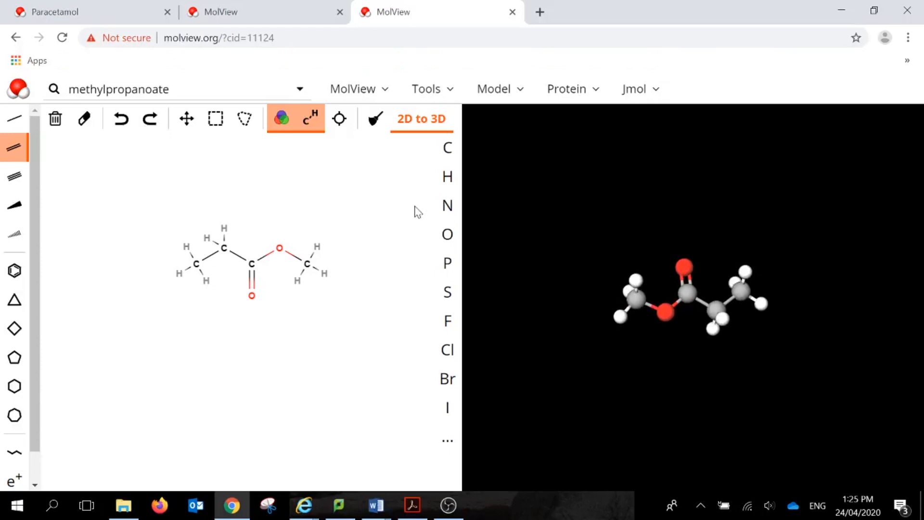
pyautogui.moveTo(223, 299)
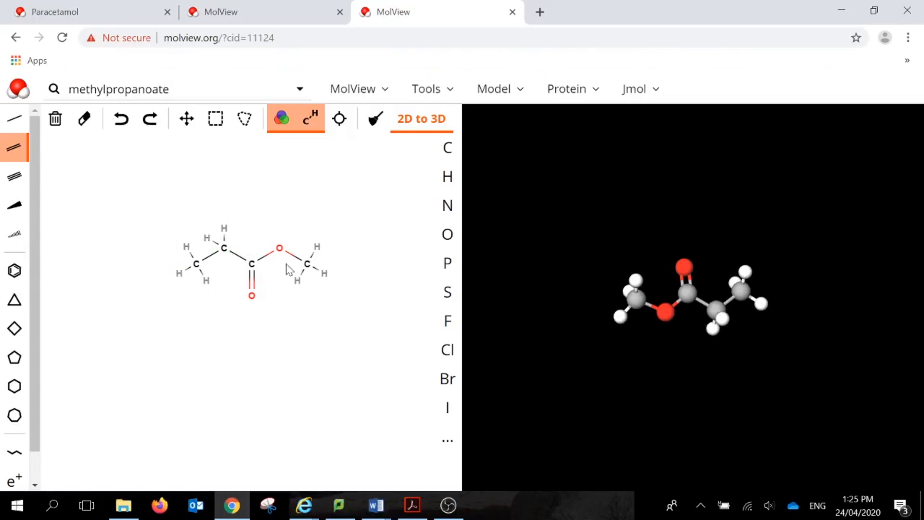
pyautogui.moveTo(307, 265)
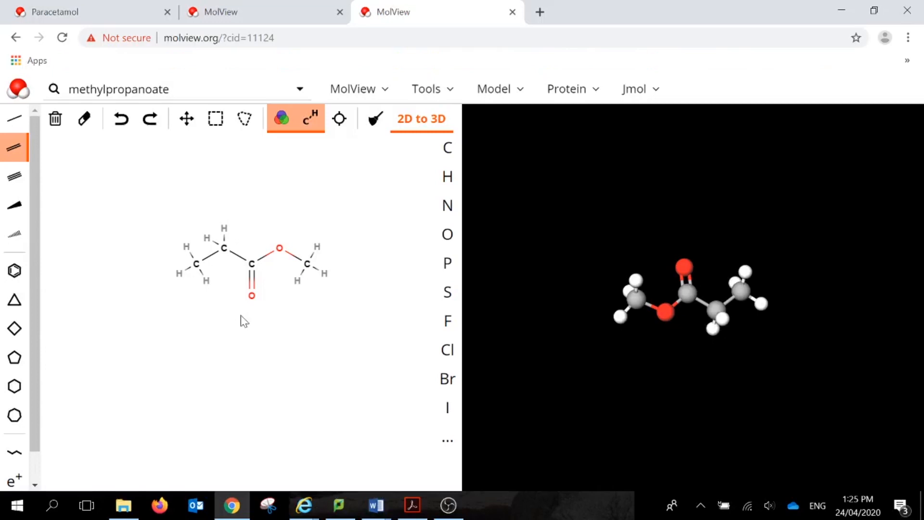
pyautogui.moveTo(270, 264)
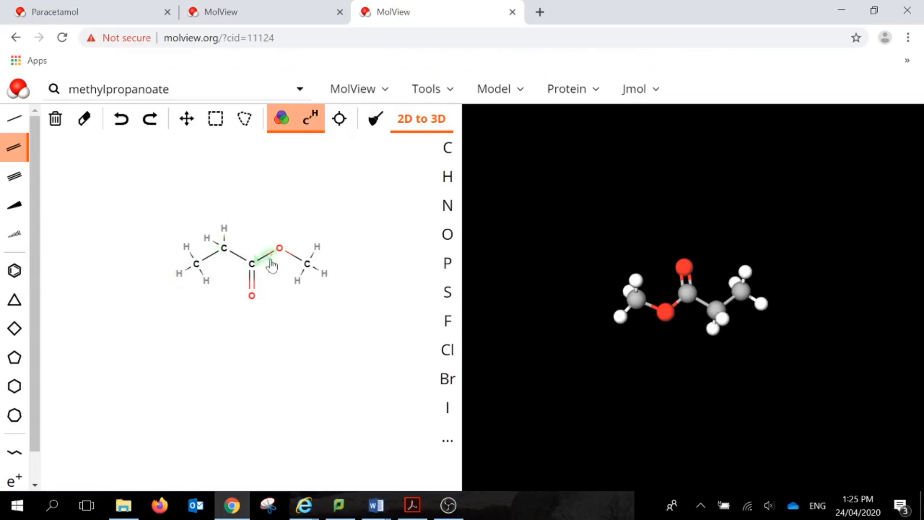
pyautogui.moveTo(257, 230)
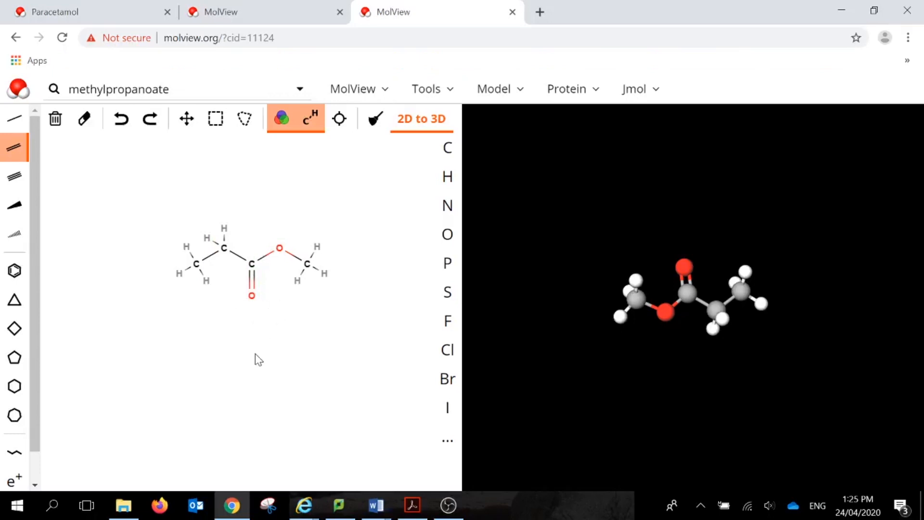
pyautogui.moveTo(250, 358)
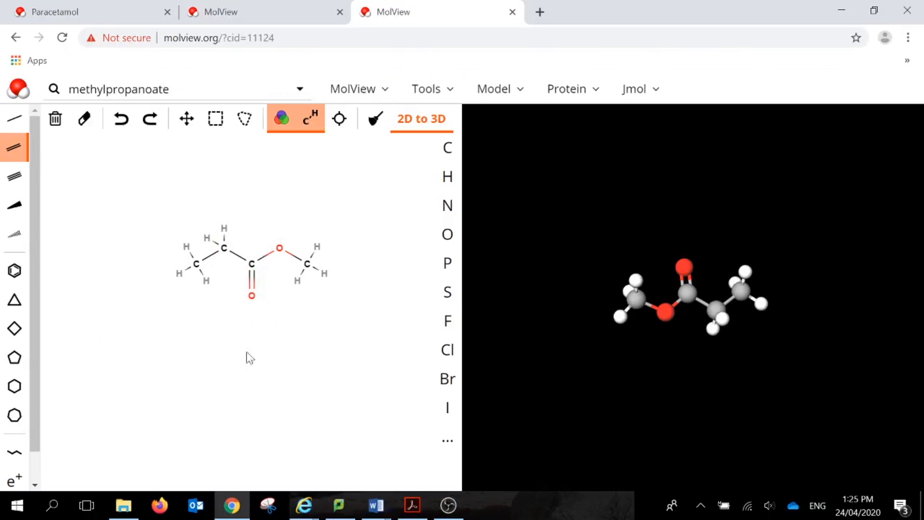
pyautogui.moveTo(225, 358)
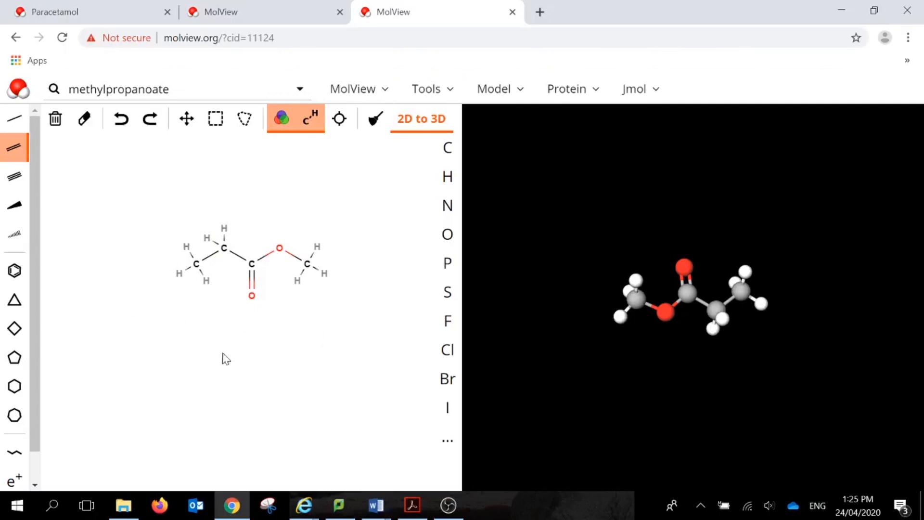
pyautogui.moveTo(165, 362)
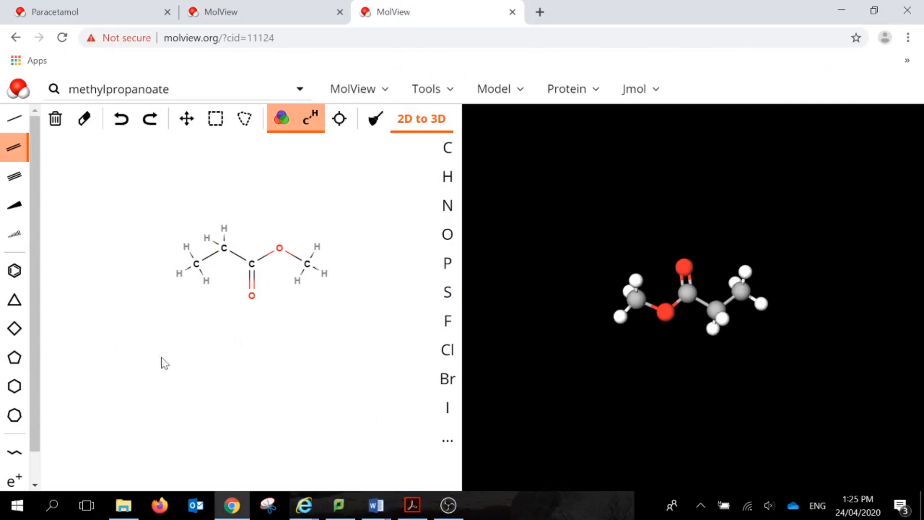
pyautogui.moveTo(265, 255)
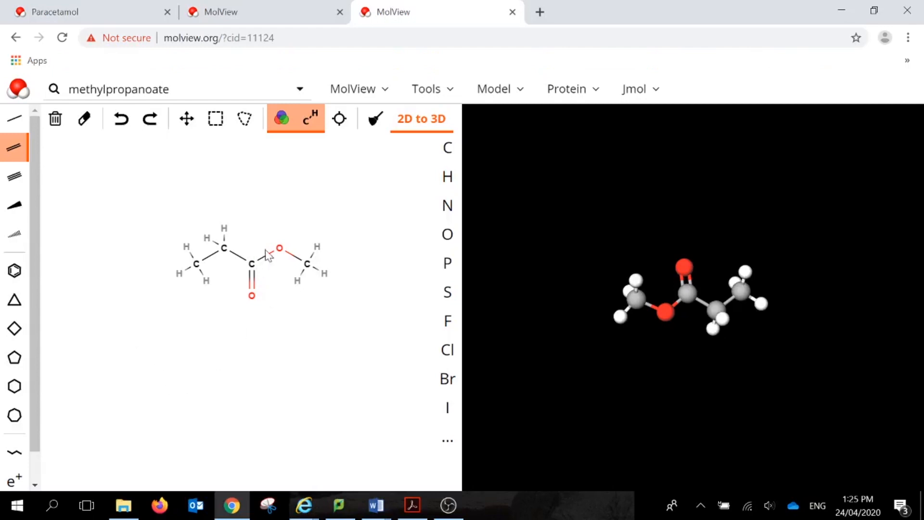
pyautogui.moveTo(350, 355)
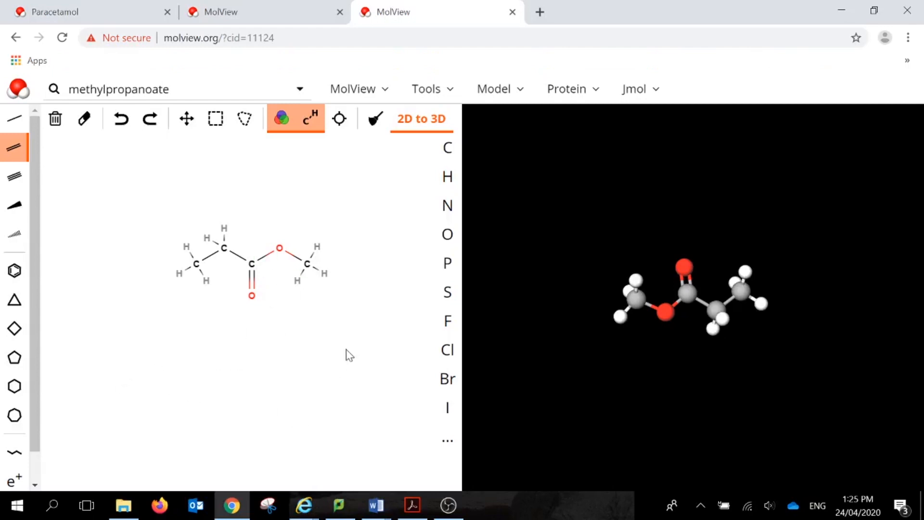
pyautogui.moveTo(59, 162)
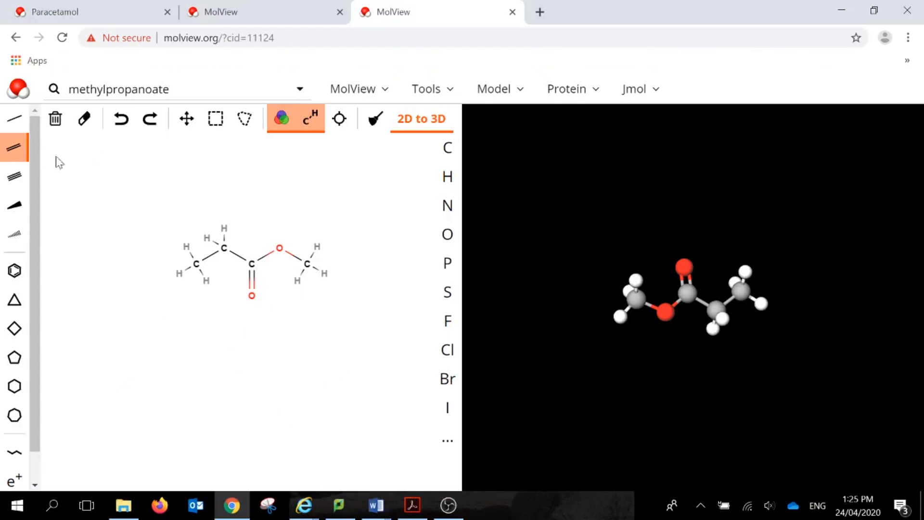
pyautogui.moveTo(145, 396)
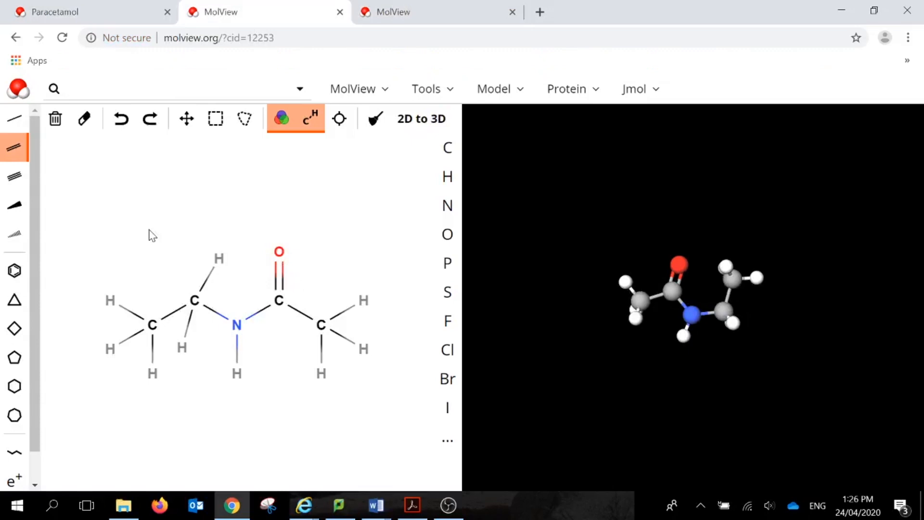
pyautogui.moveTo(254, 278)
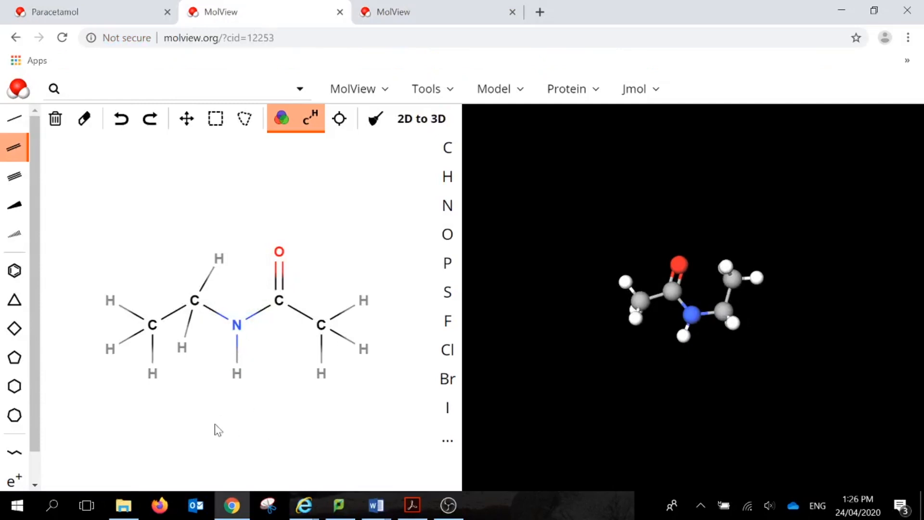
pyautogui.moveTo(218, 259)
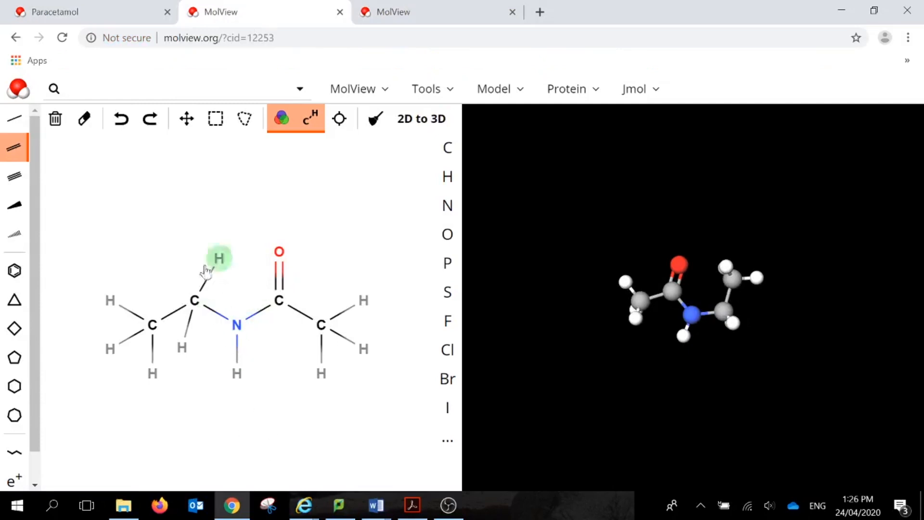
pyautogui.moveTo(236, 325)
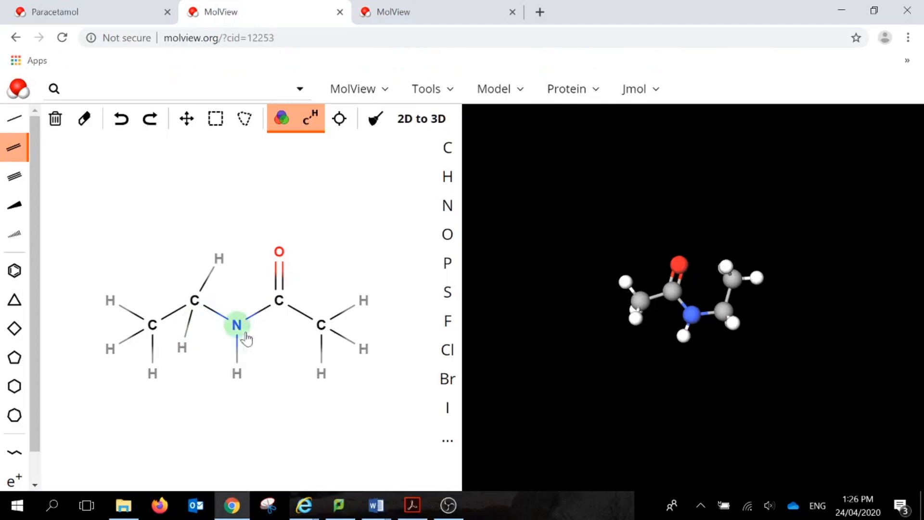
pyautogui.moveTo(208, 454)
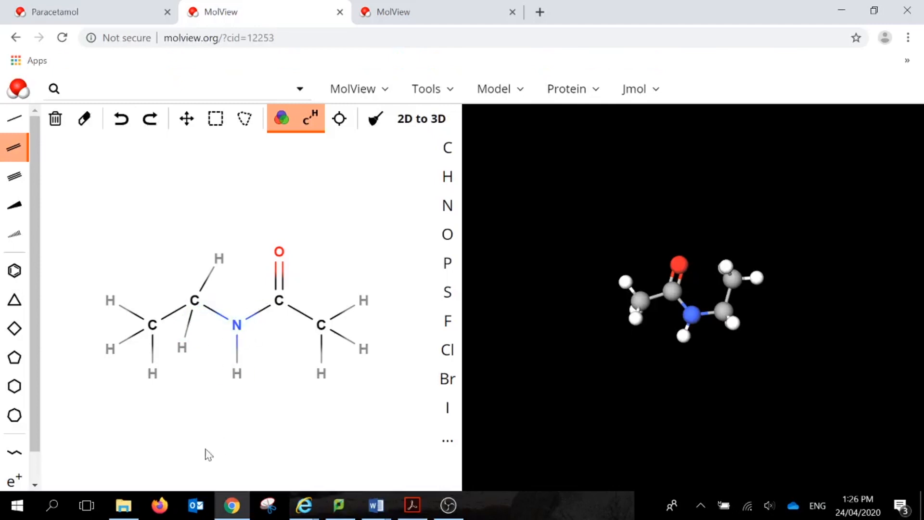
pyautogui.moveTo(161, 447)
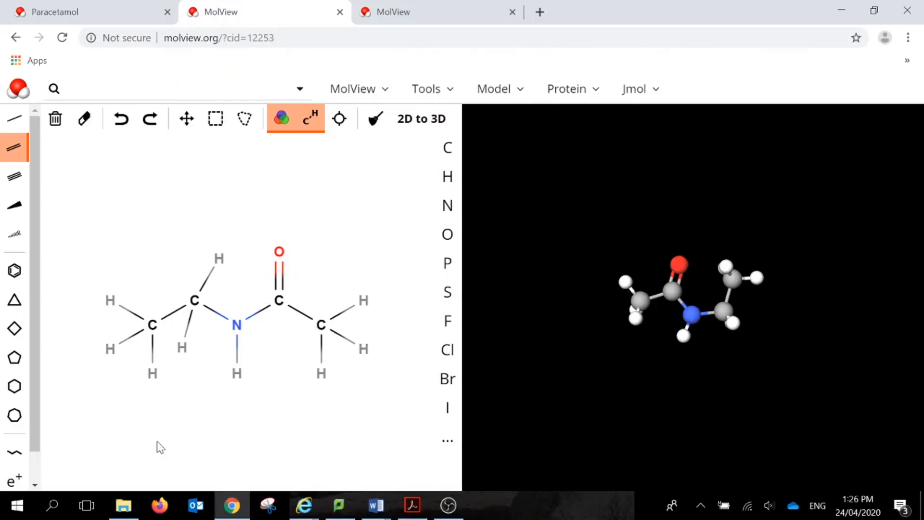
pyautogui.moveTo(235, 345)
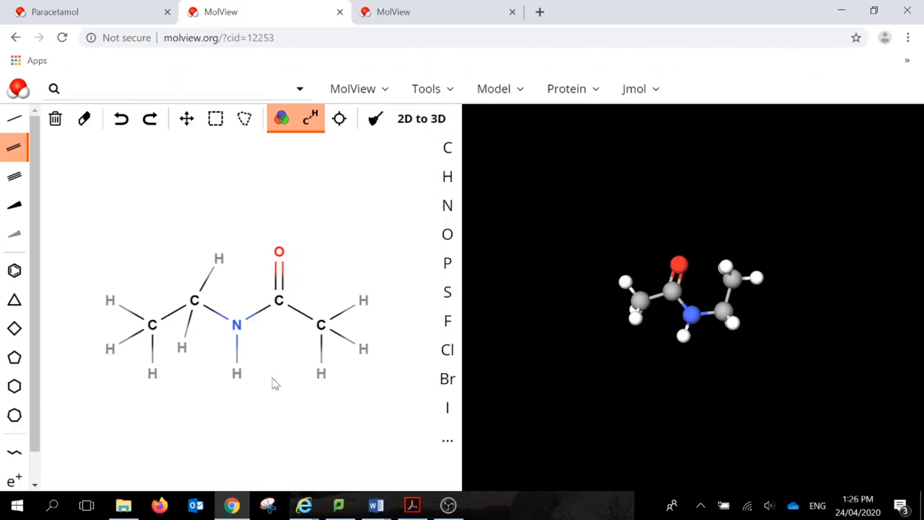
pyautogui.moveTo(129, 388)
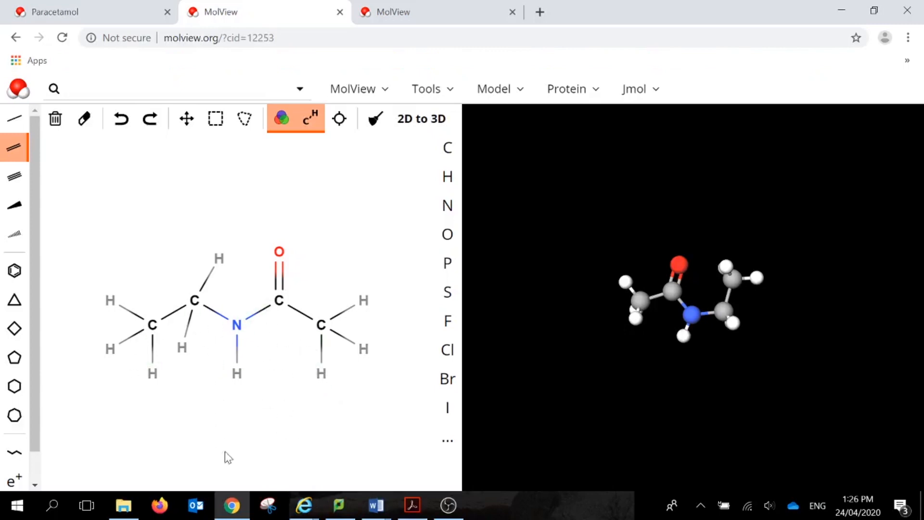
pyautogui.moveTo(306, 452)
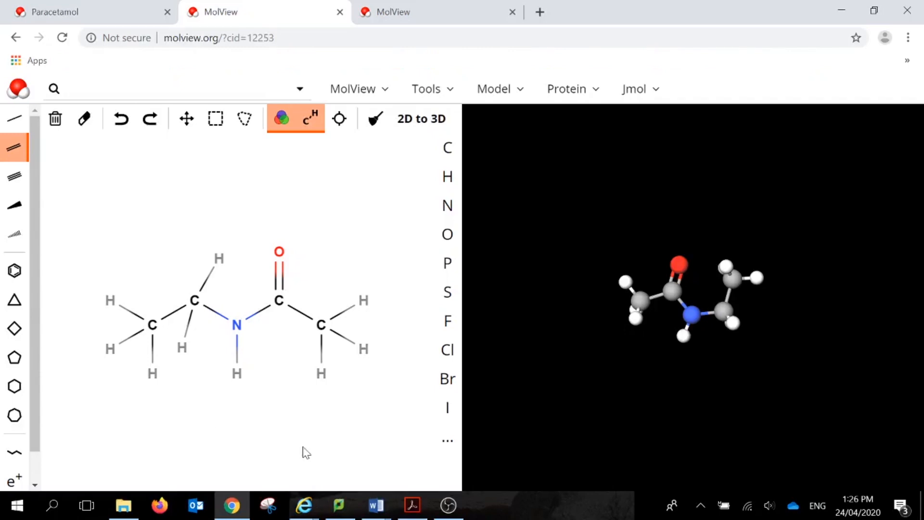
pyautogui.moveTo(272, 187)
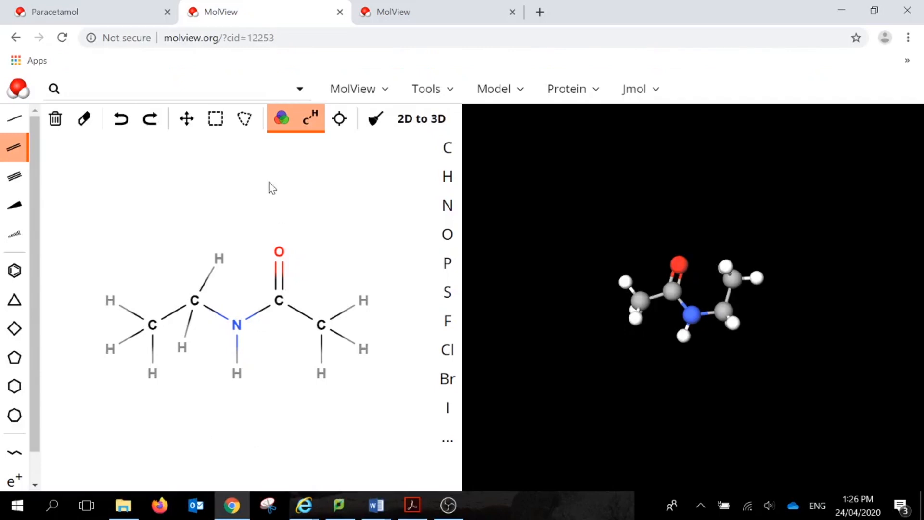
pyautogui.moveTo(268, 181)
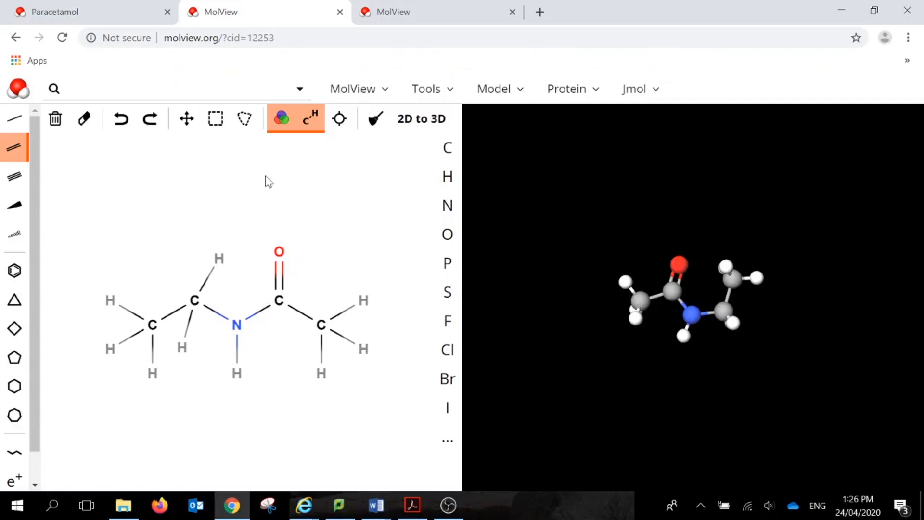
pyautogui.moveTo(14, 270)
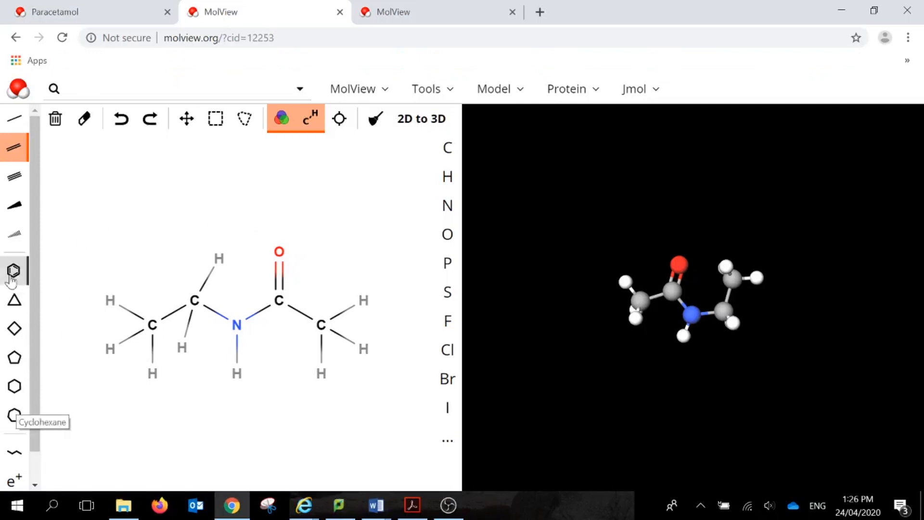
pyautogui.moveTo(235, 183)
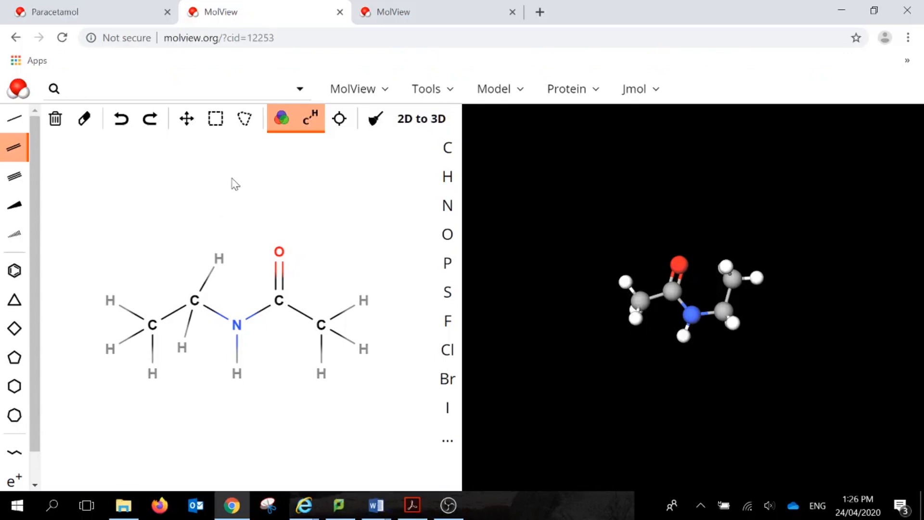